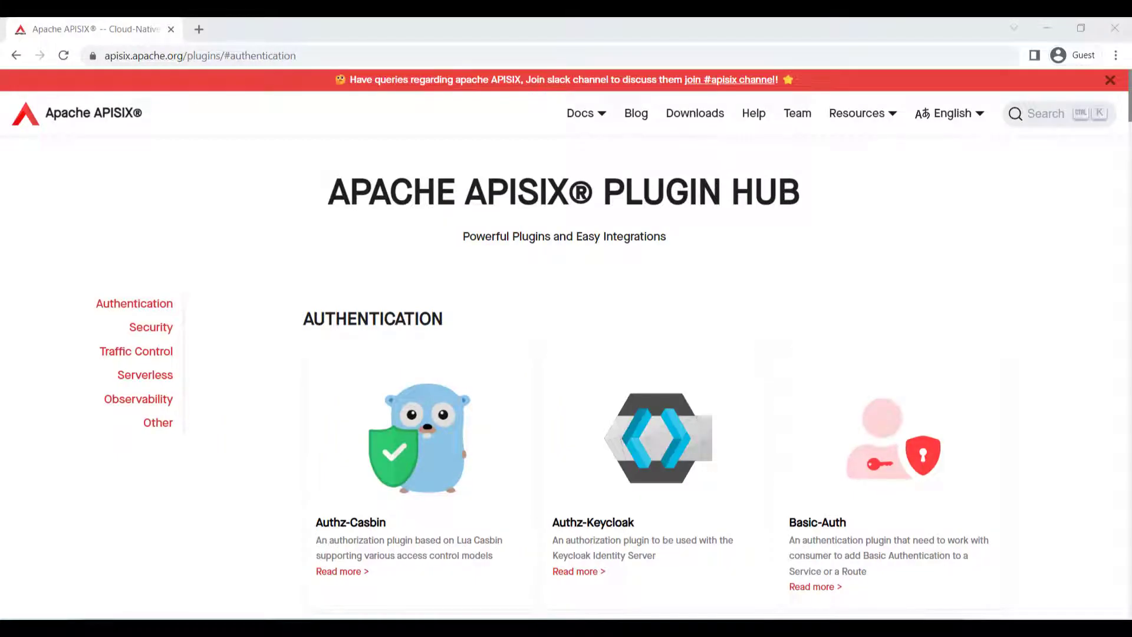
mouse_move(809, 293)
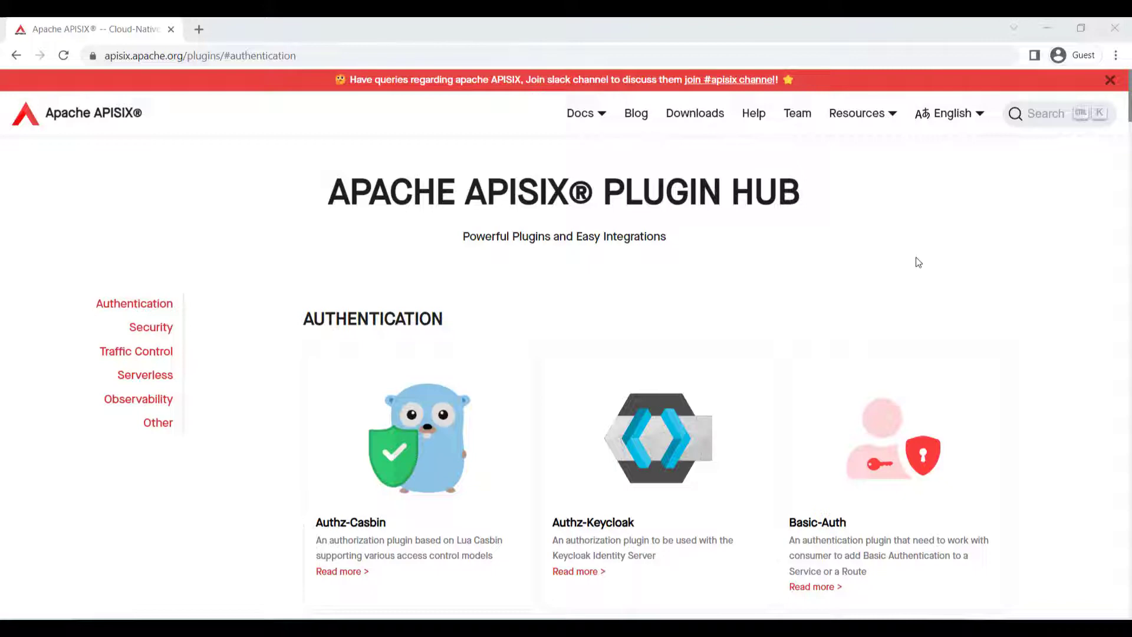
mouse_move(157, 278)
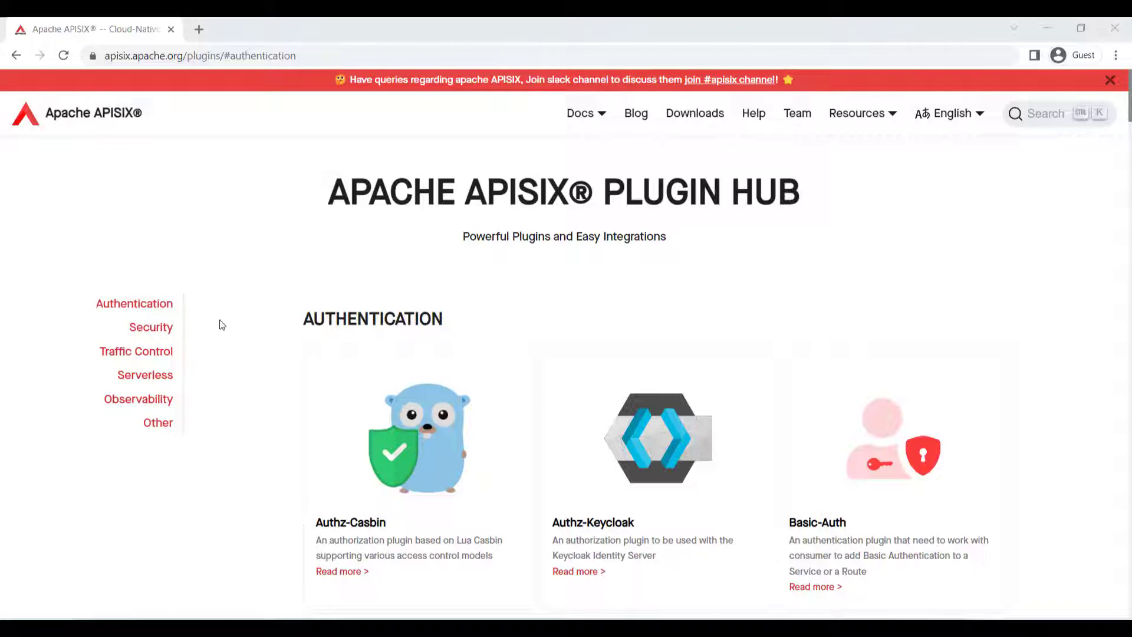
mouse_move(257, 240)
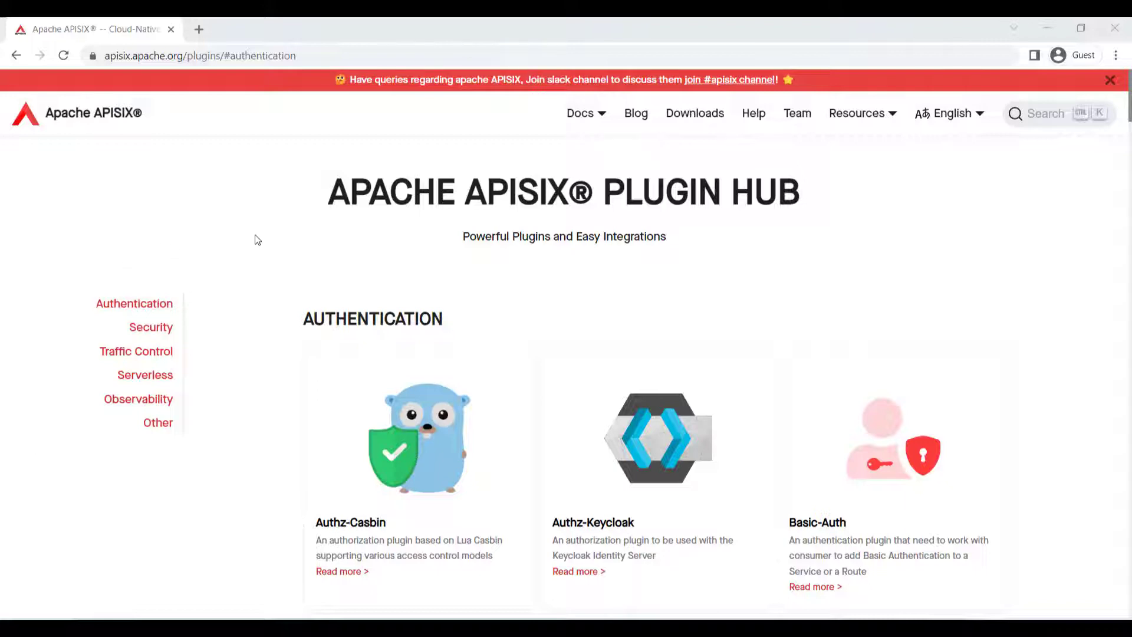
mouse_move(889, 314)
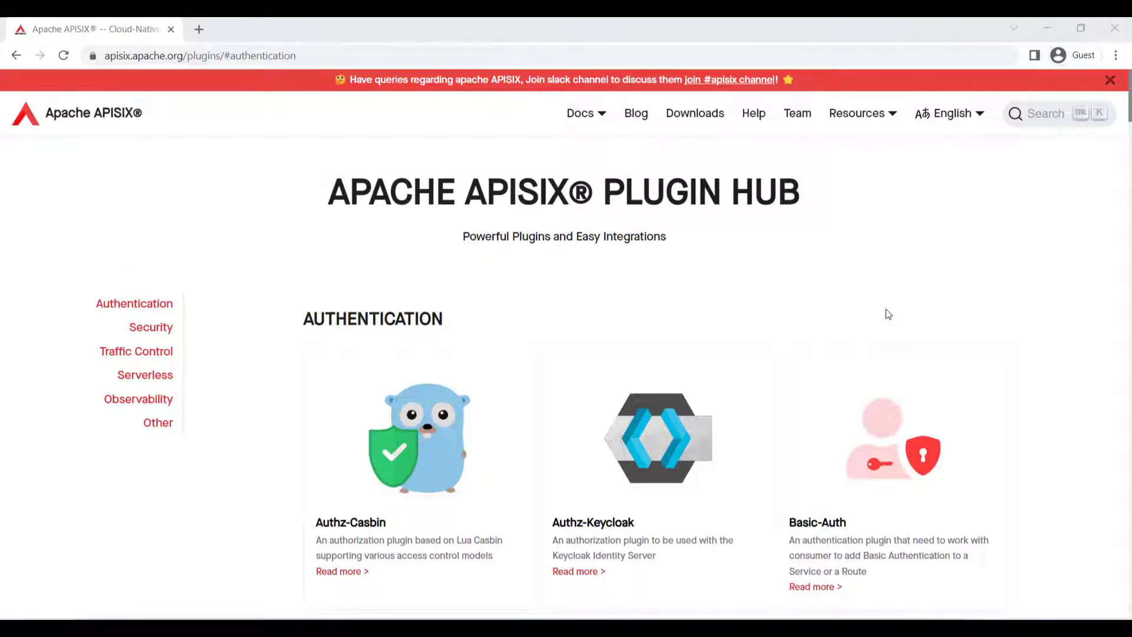
mouse_move(276, 294)
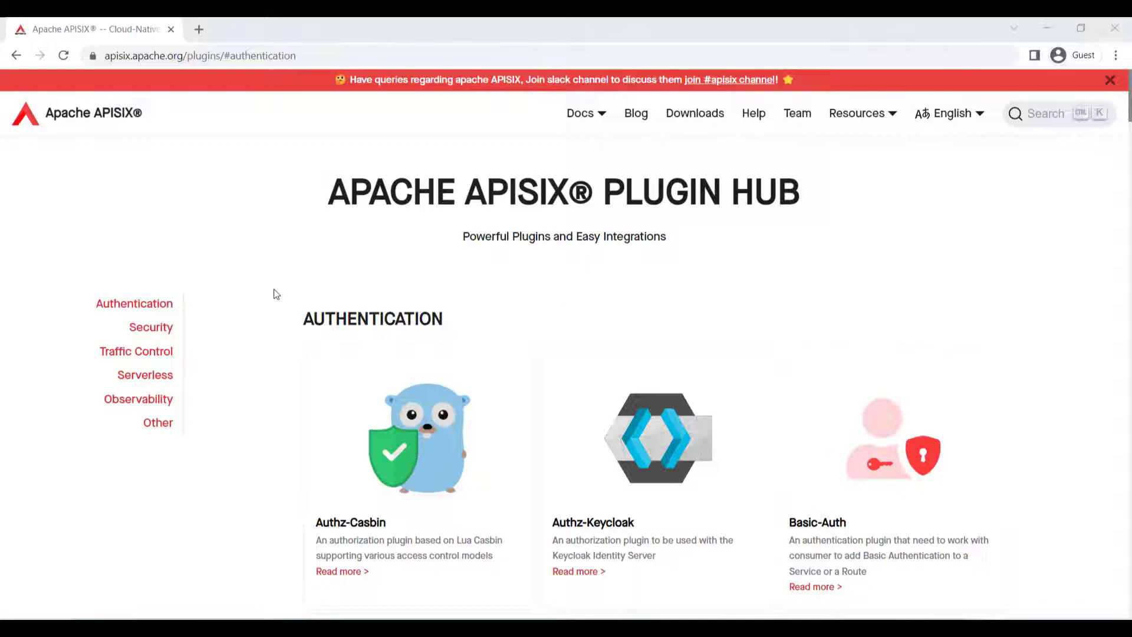
- Browse the Plugin Hub through Security, Traffic Control, Serverless, Observability and Other categories
scroll(down, 3)
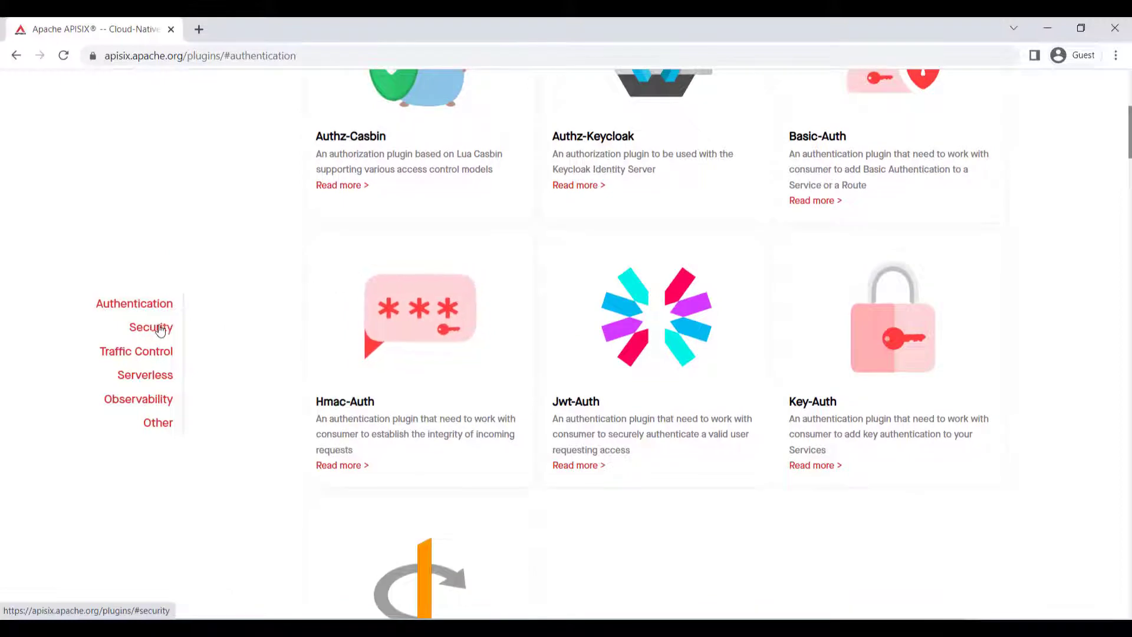
click(151, 328)
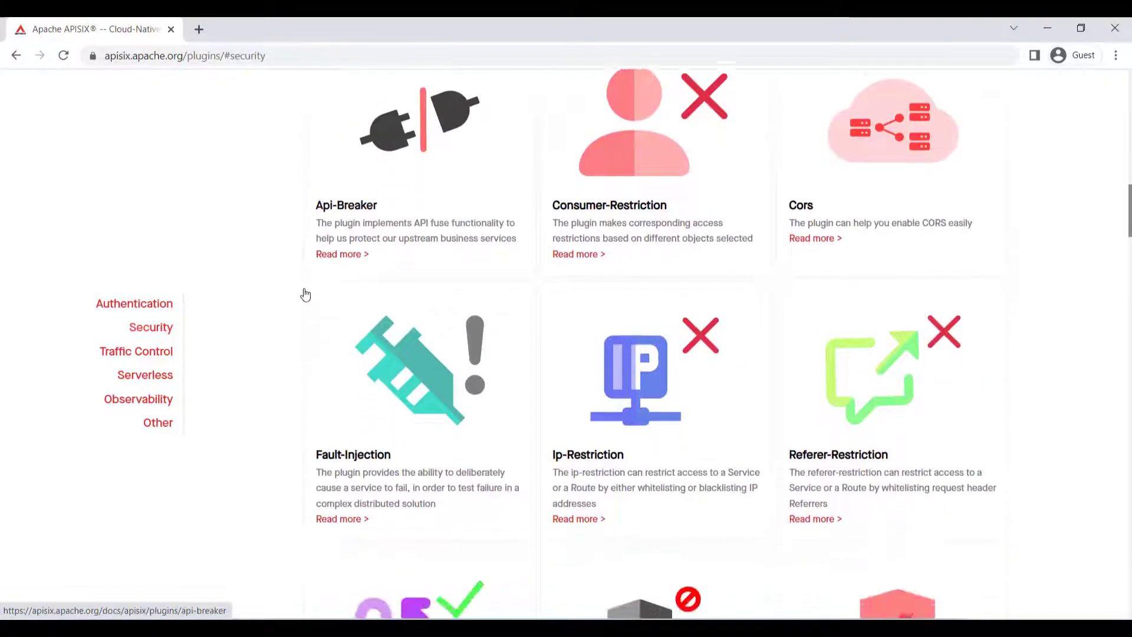
click(136, 352)
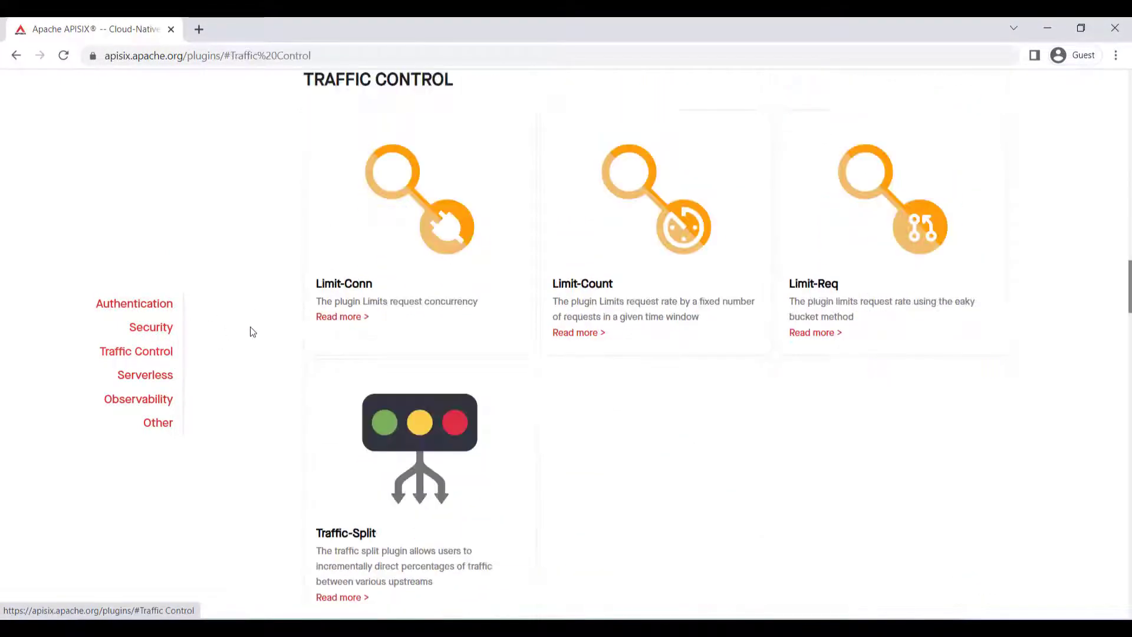
click(145, 375)
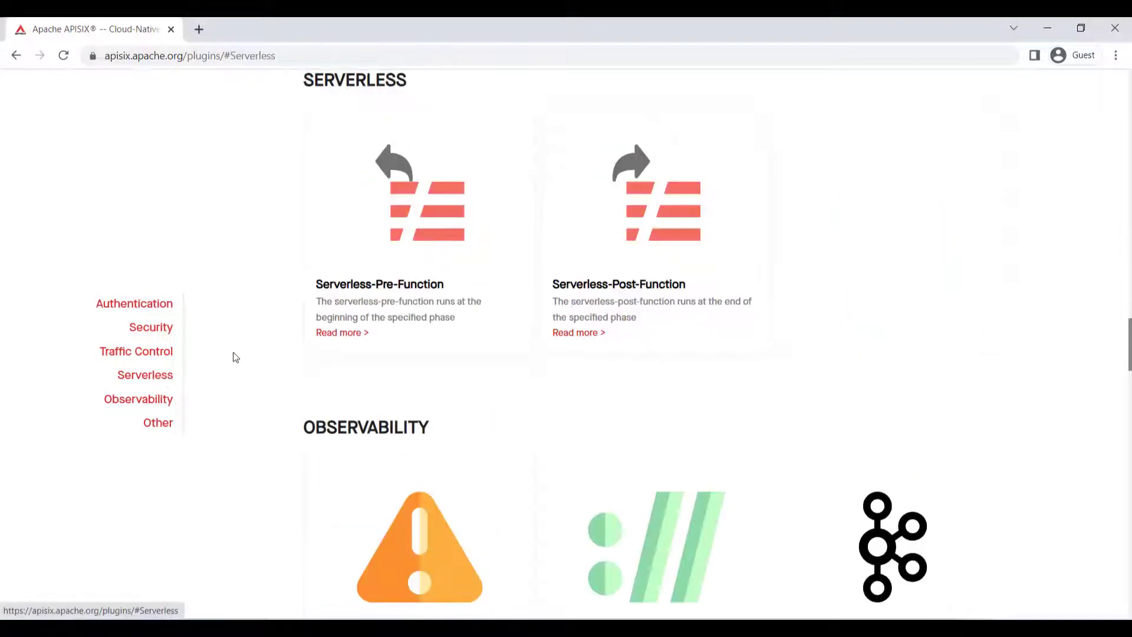
click(138, 398)
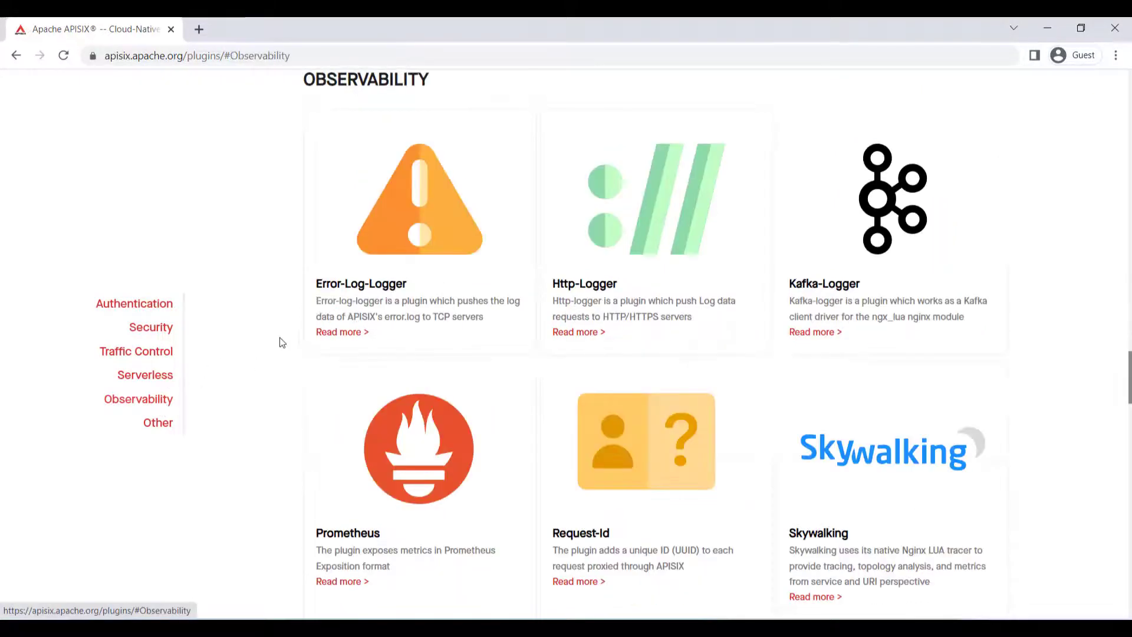
click(157, 423)
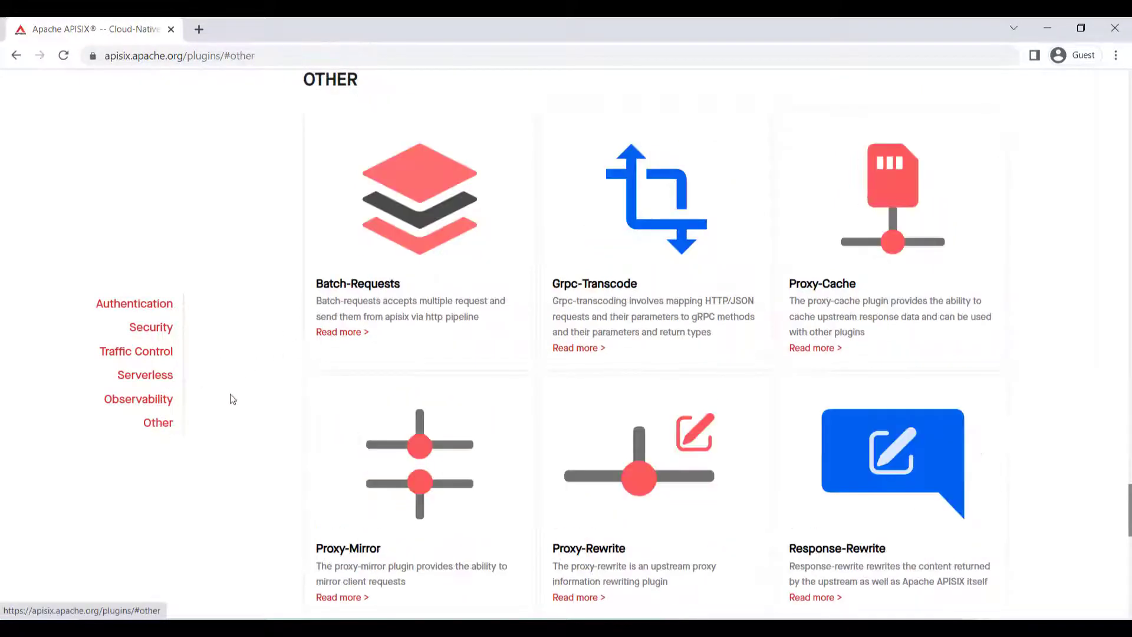
scroll(down, 3)
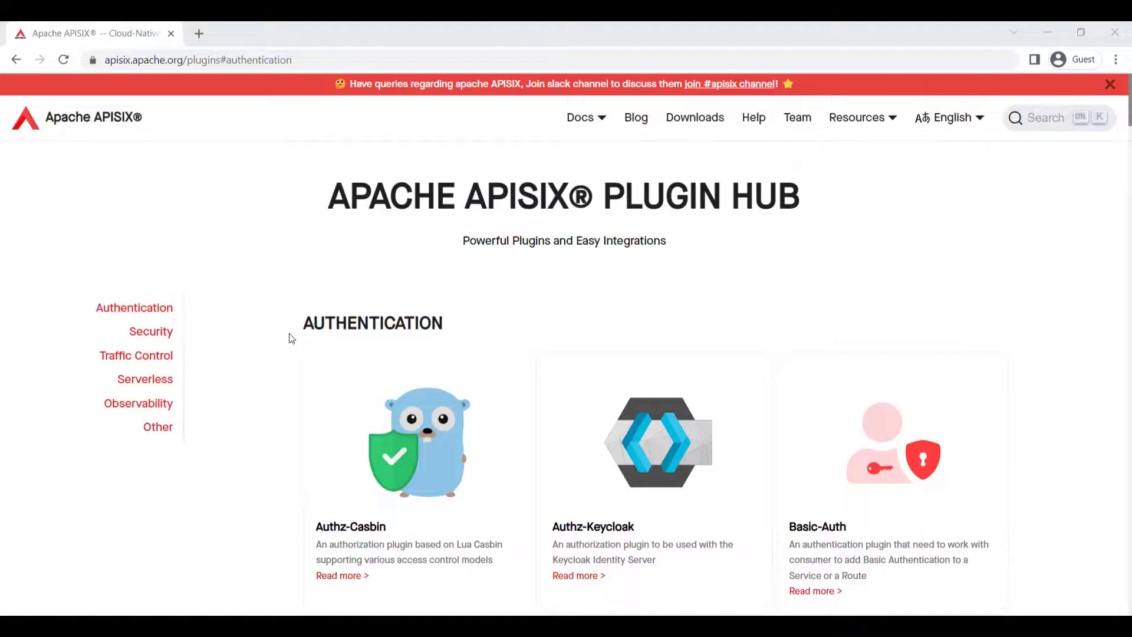
- Open the Jwt-Auth plugin documentation from the Authentication section and read its Attributes
scroll(down, 3)
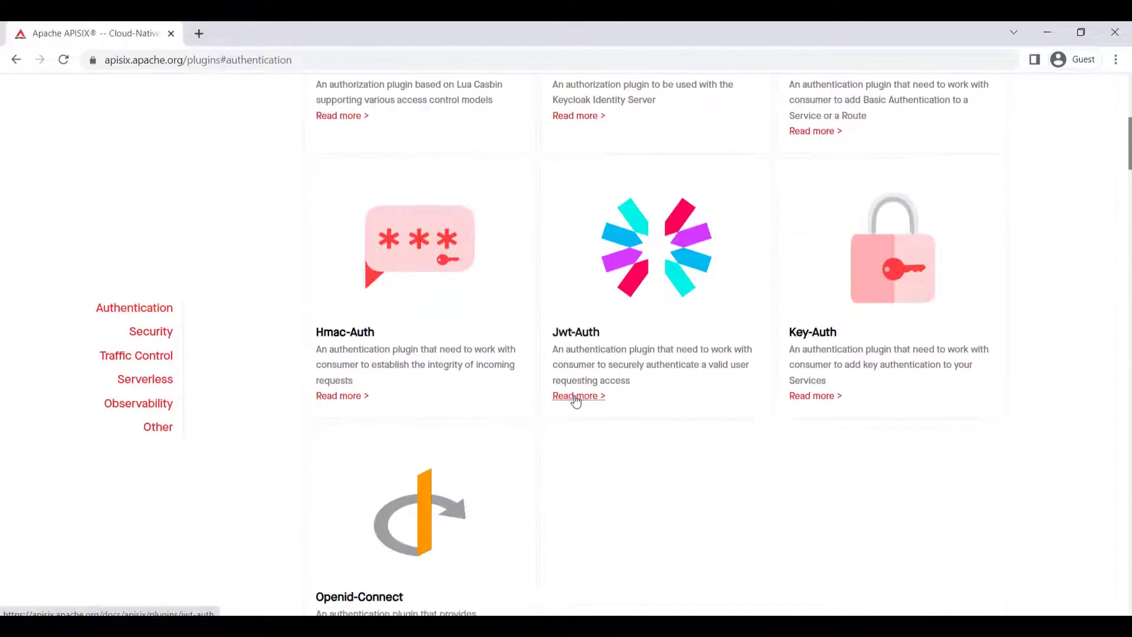
click(578, 397)
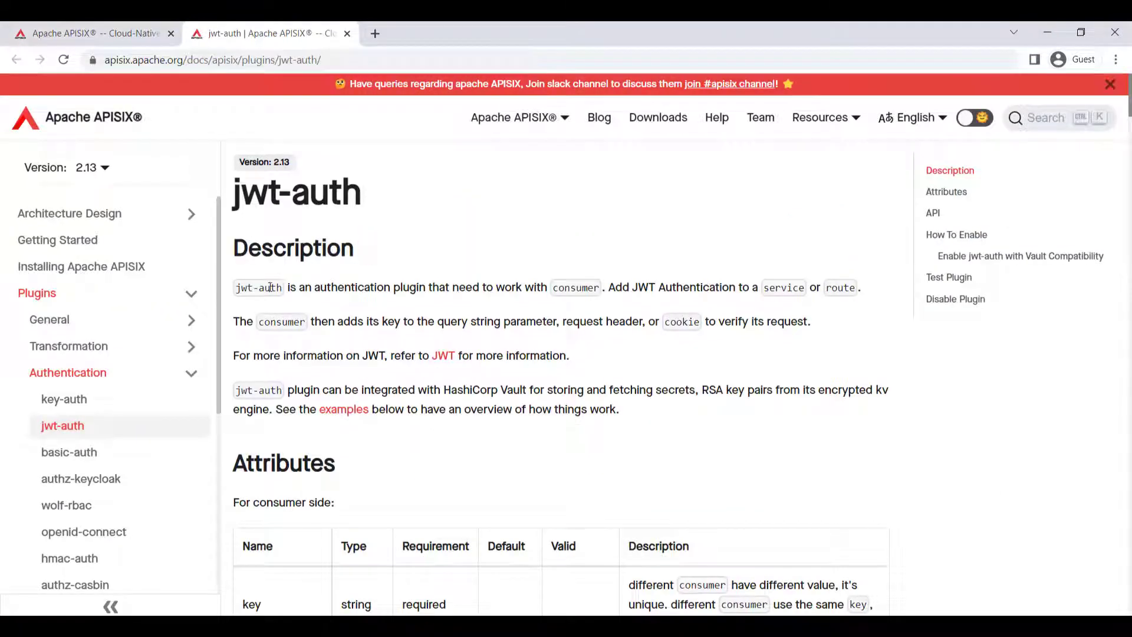
scroll(down, 3)
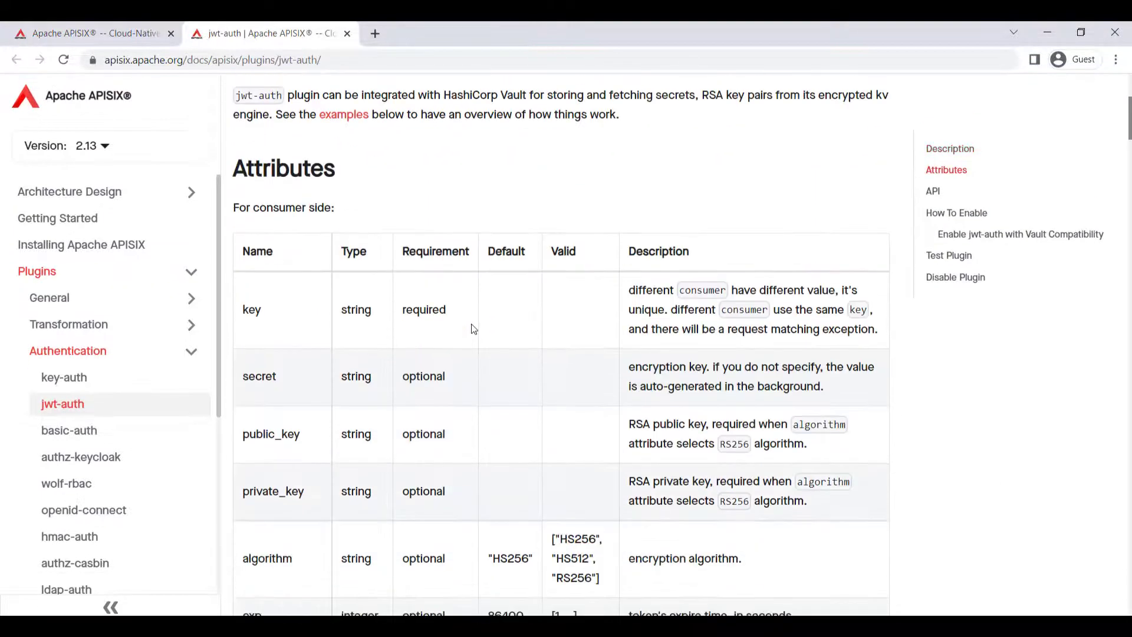
scroll(down, 3)
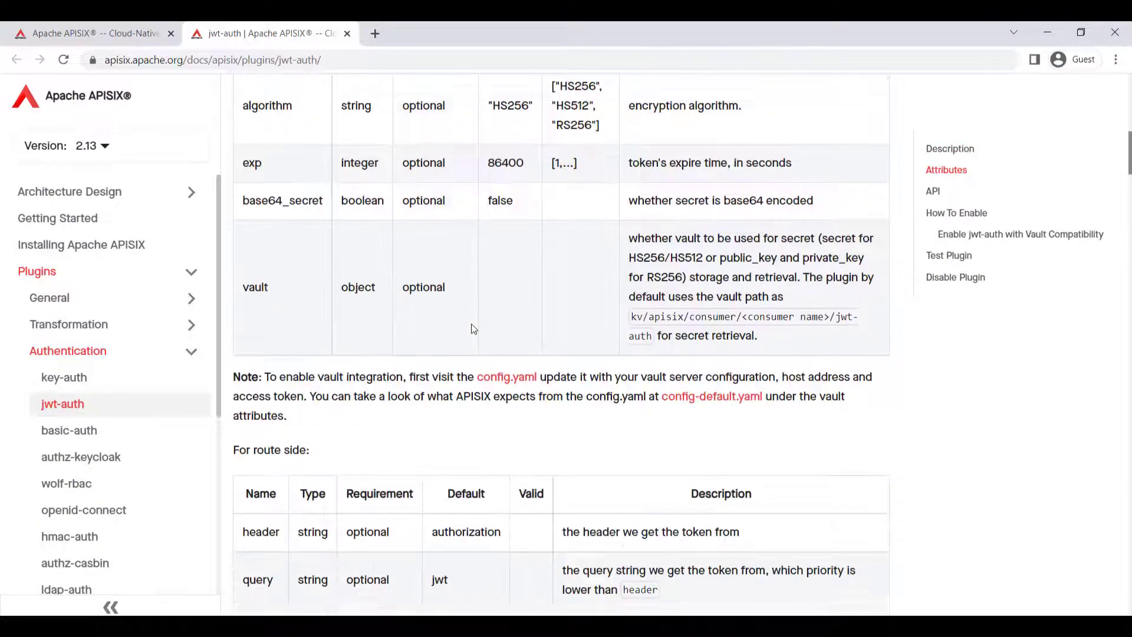
scroll(down, 3)
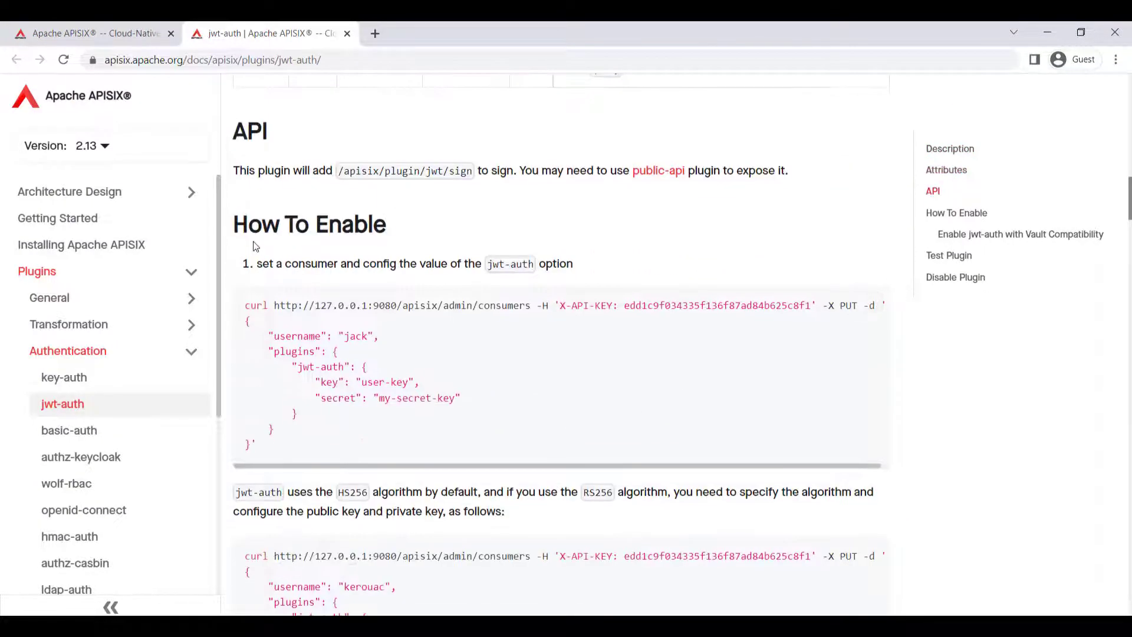
- Read on through How To Enable and the Test Plugin token examples
scroll(down, 3)
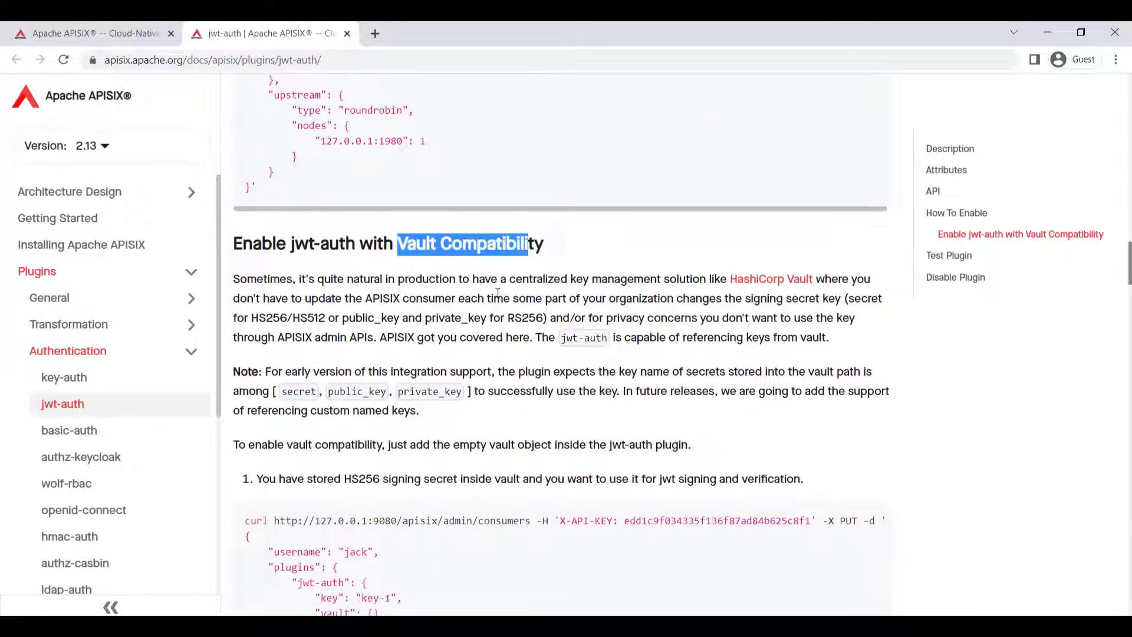
scroll(down, 3)
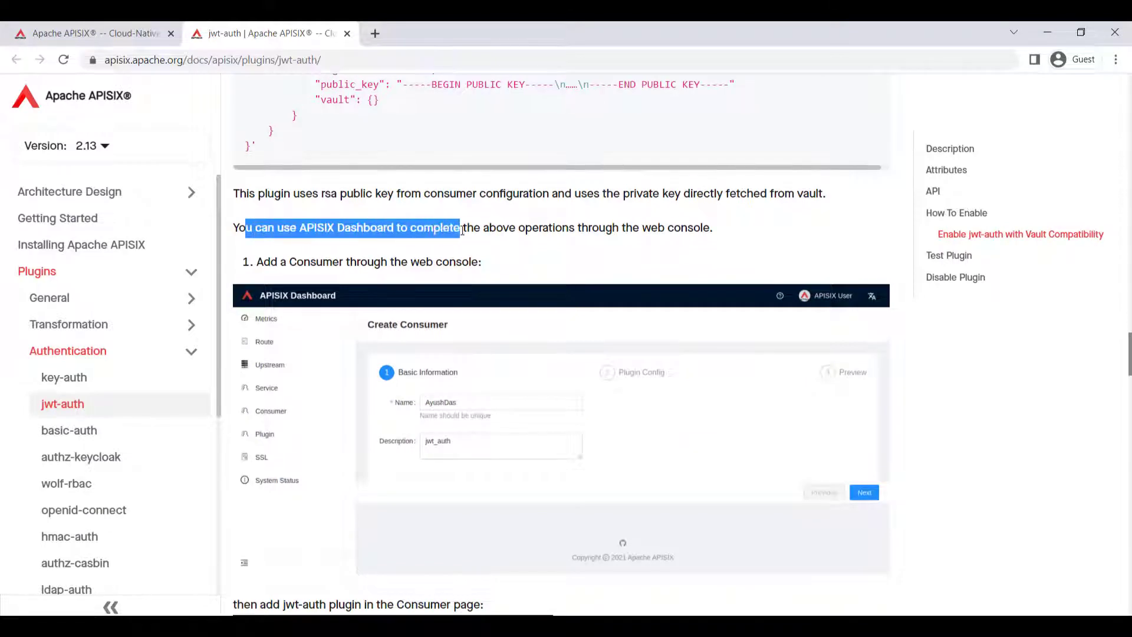
scroll(down, 3)
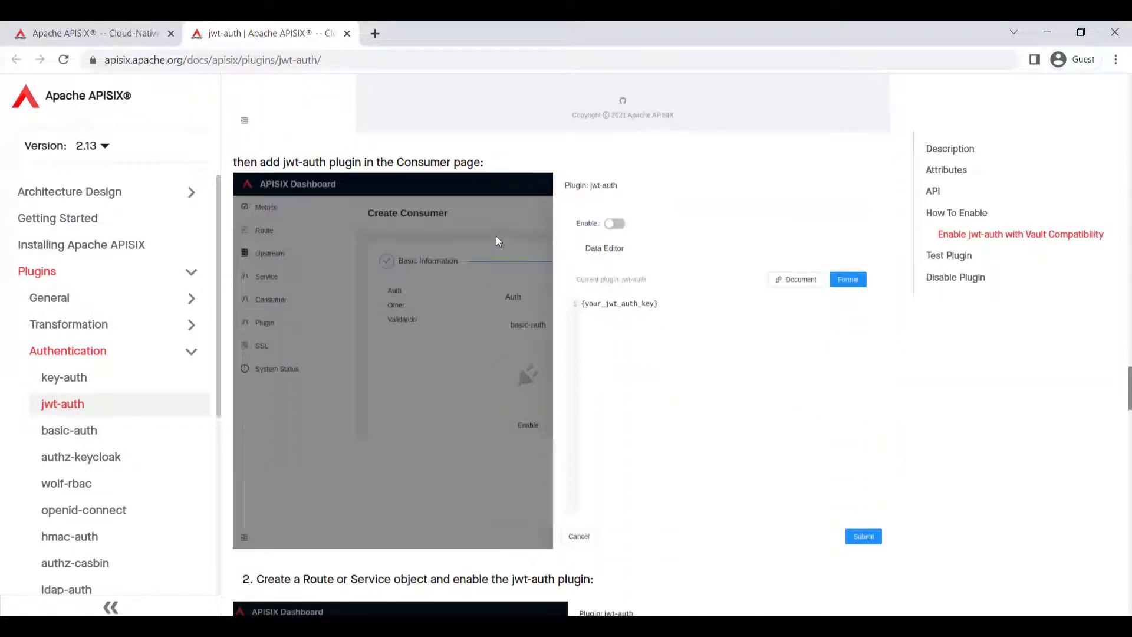
scroll(down, 3)
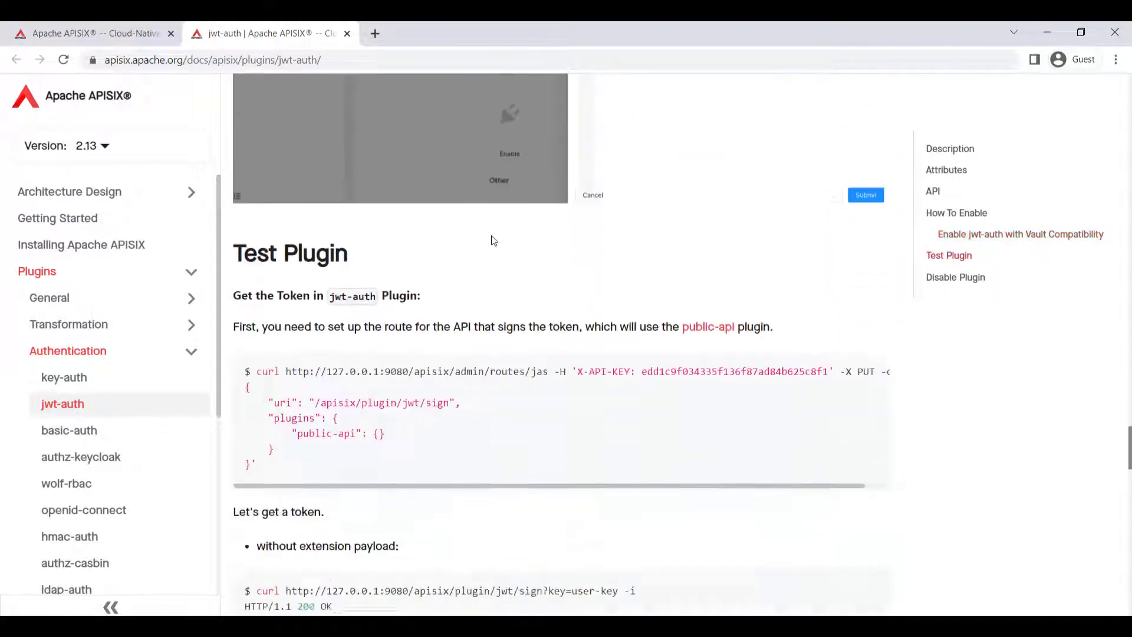
scroll(down, 3)
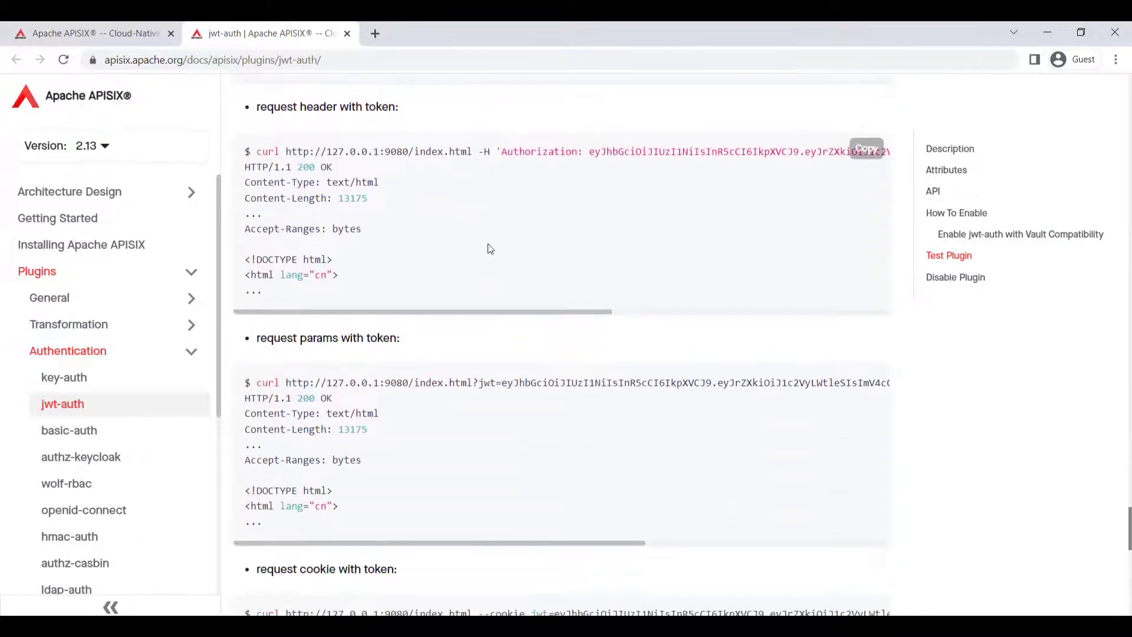
scroll(down, 3)
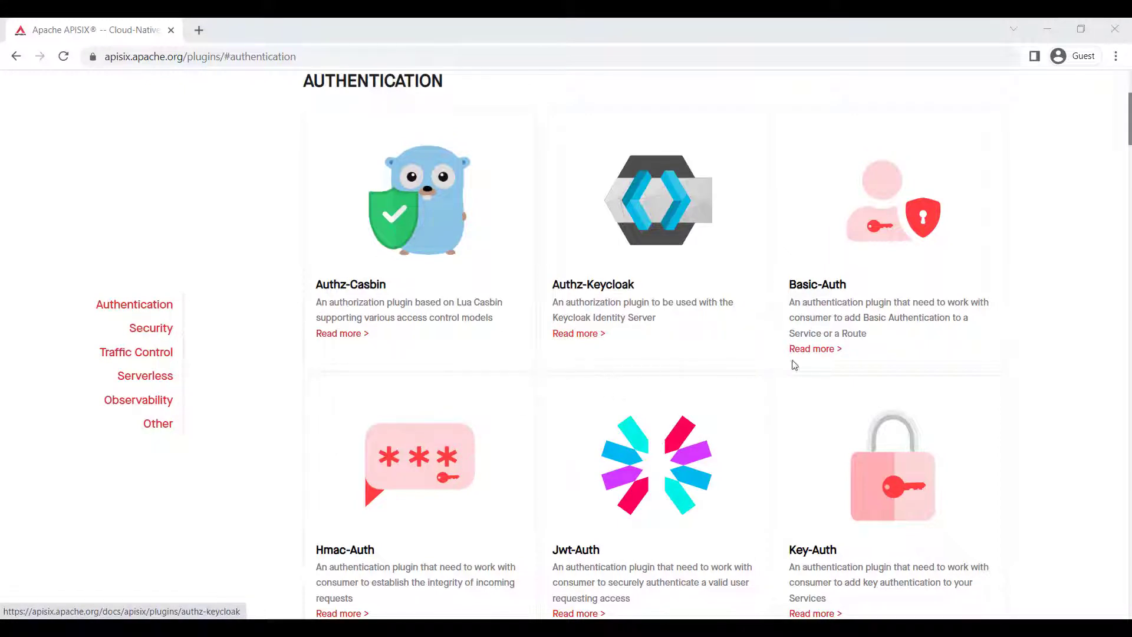
scroll(down, 3)
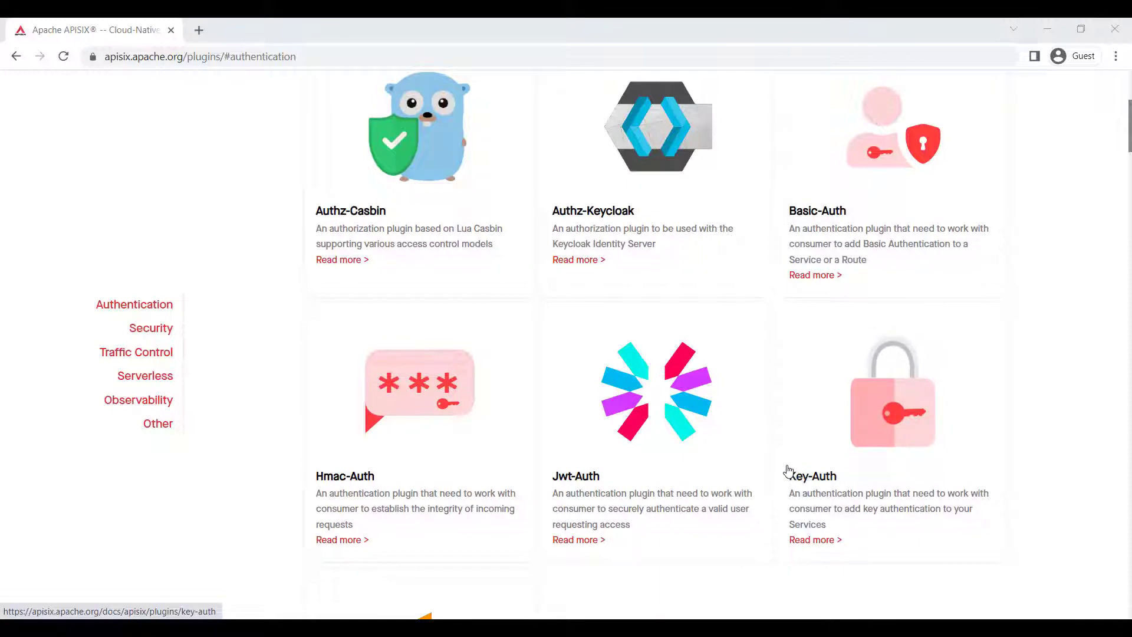
scroll(down, 3)
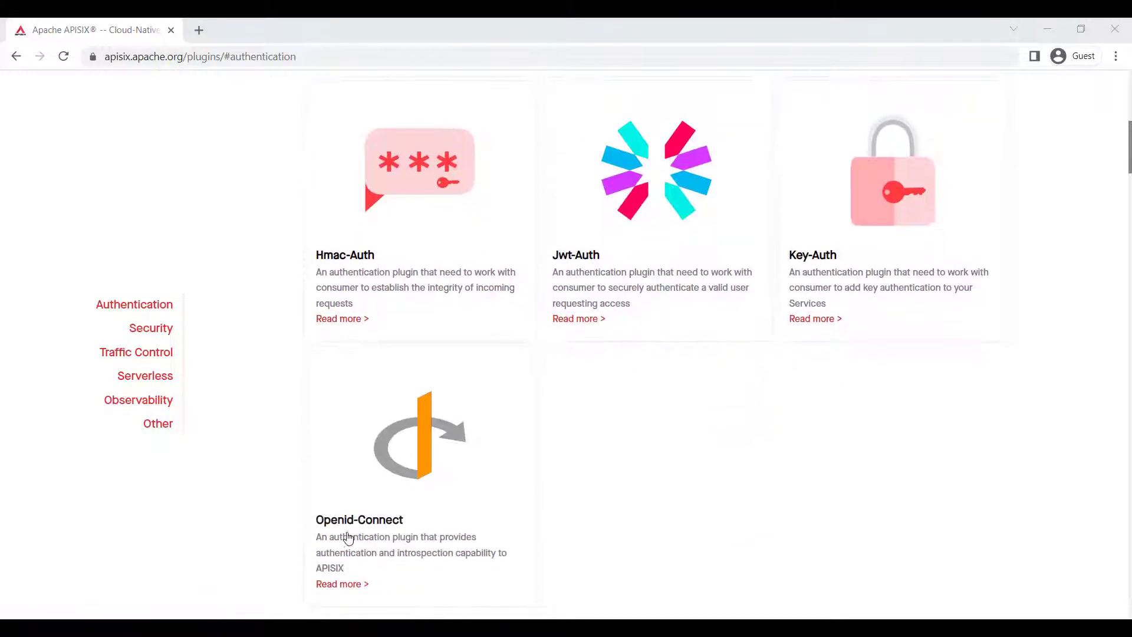
scroll(up, 3)
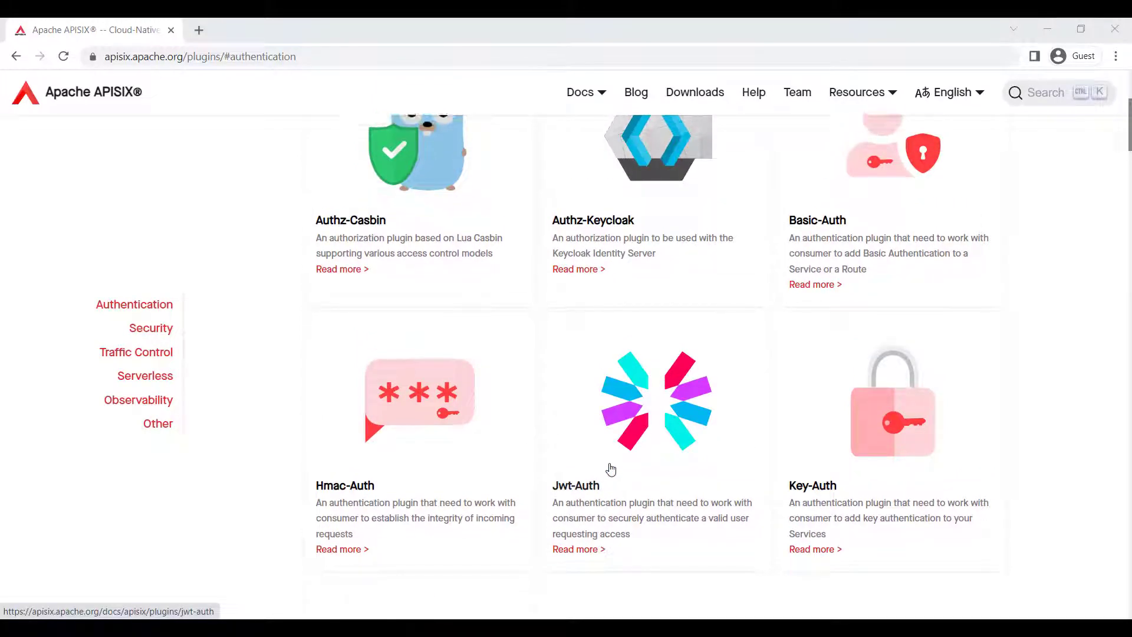
scroll(down, 3)
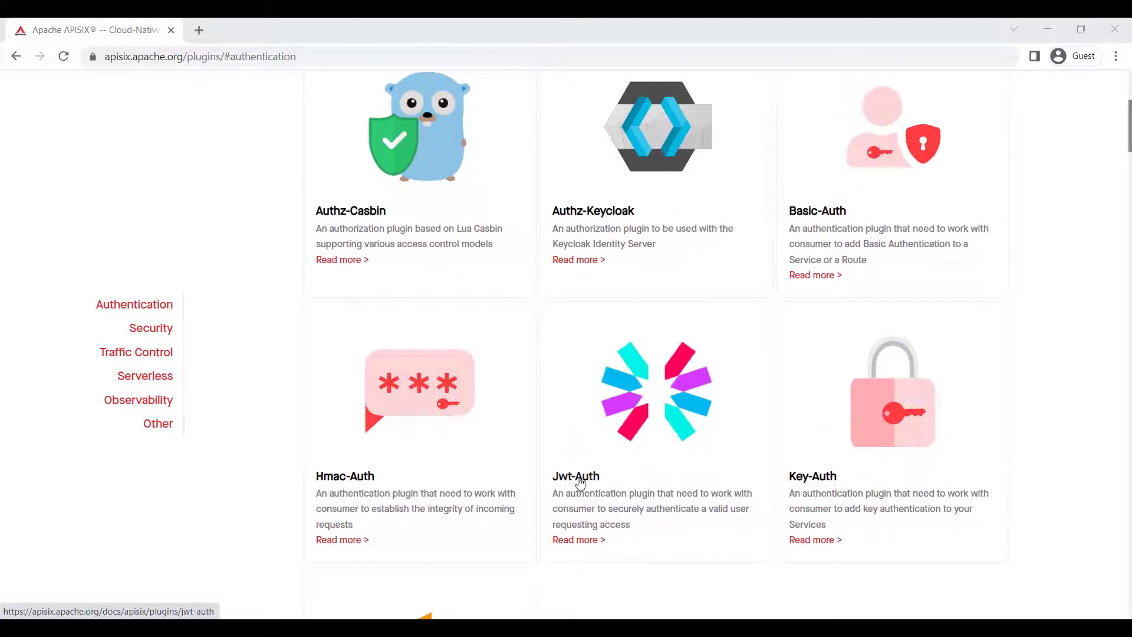
click(151, 328)
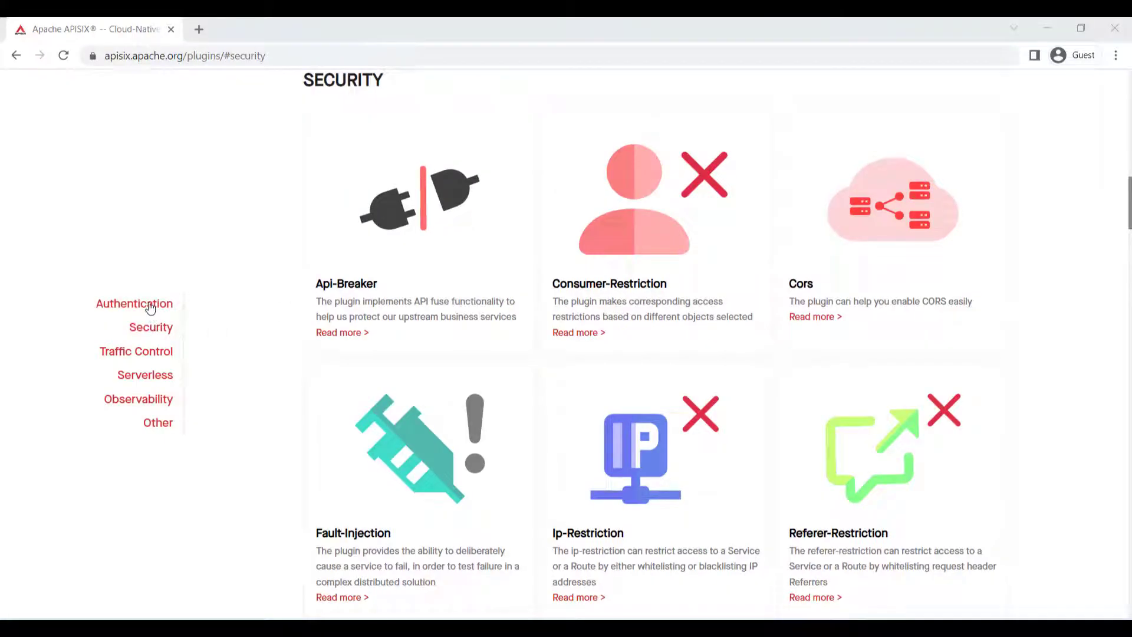
mouse_move(591, 521)
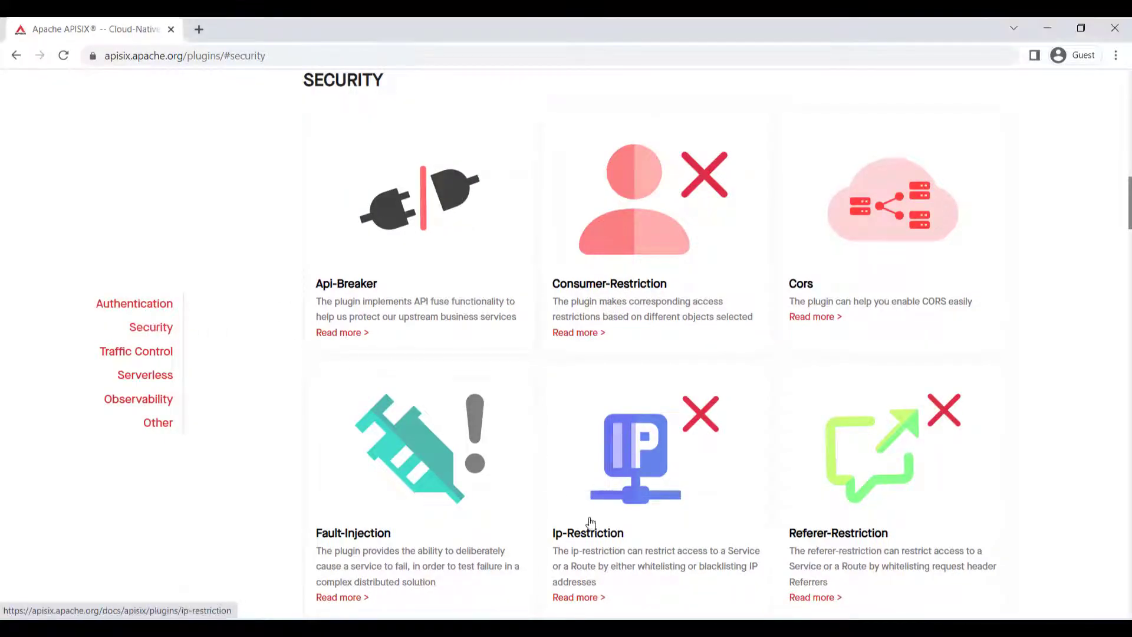
- Open the Ip-Restriction card's docs and read down to How To Enable and Test Plugin
click(576, 597)
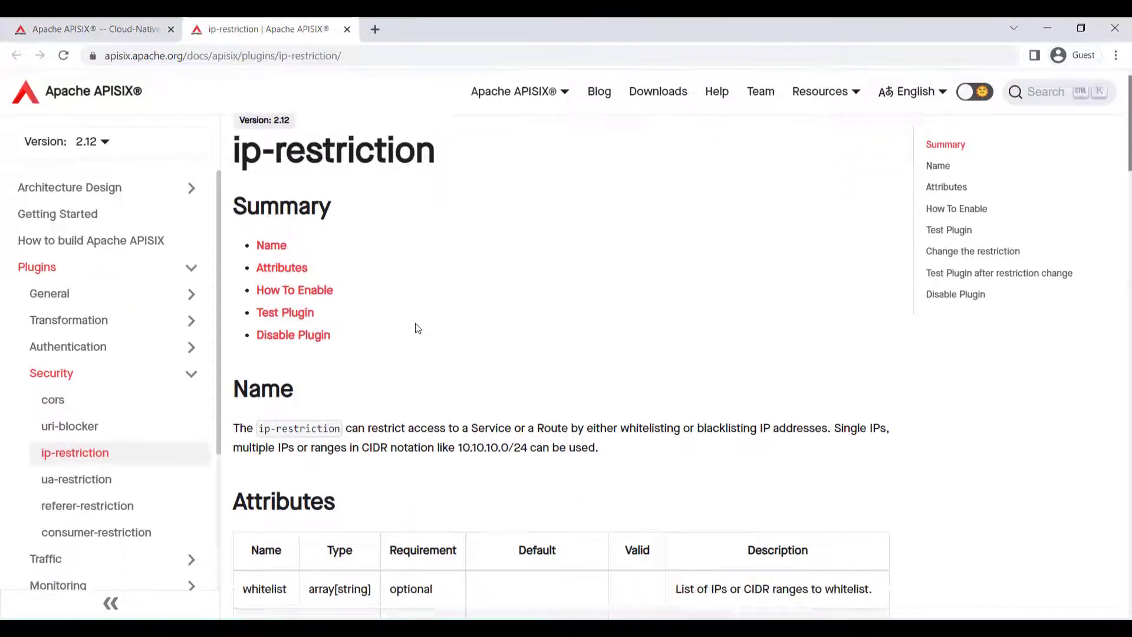
scroll(down, 3)
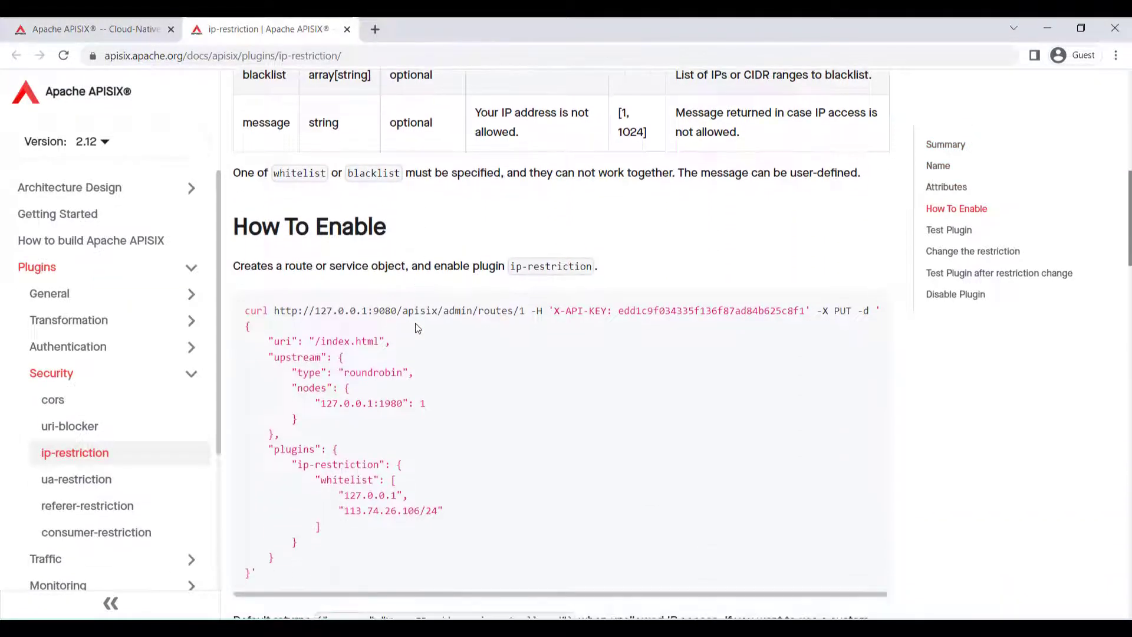
scroll(down, 3)
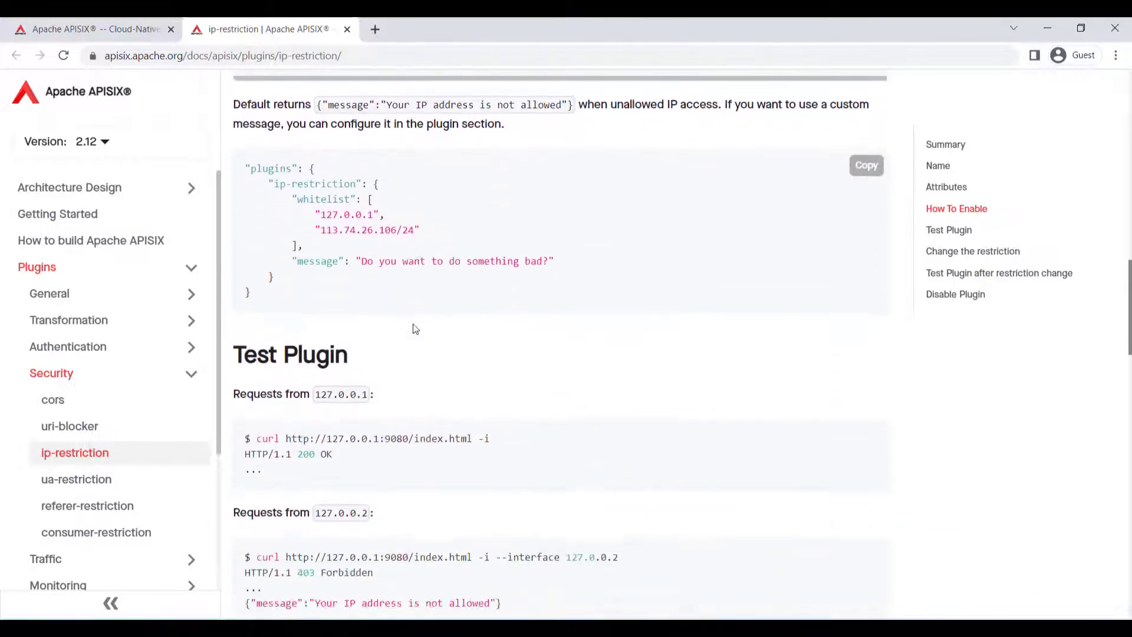
scroll(down, 3)
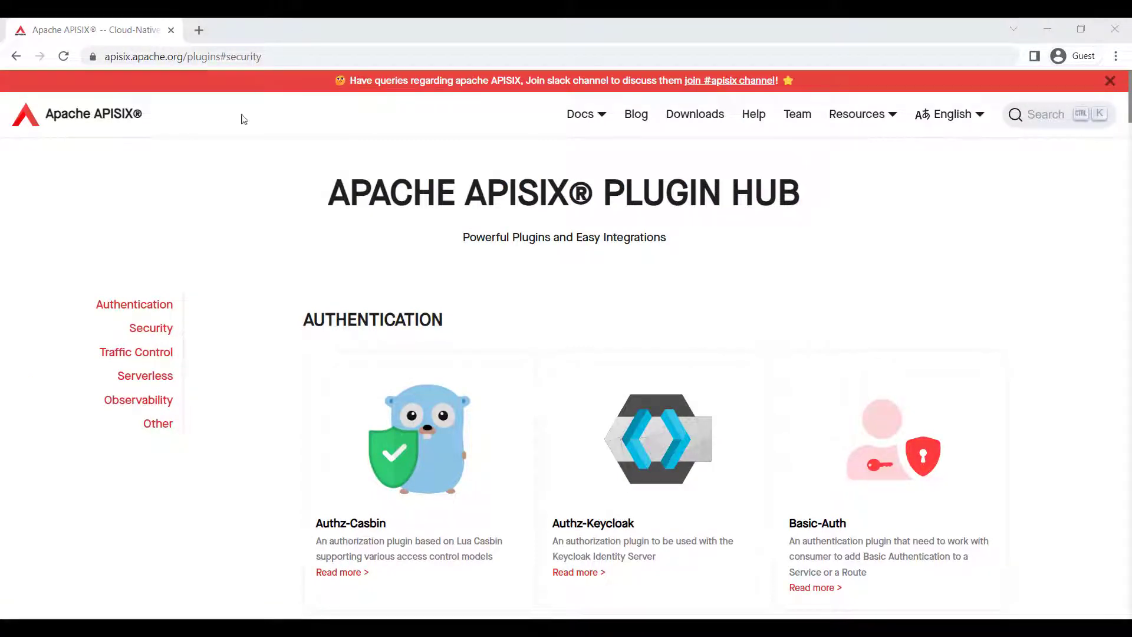
mouse_move(155, 337)
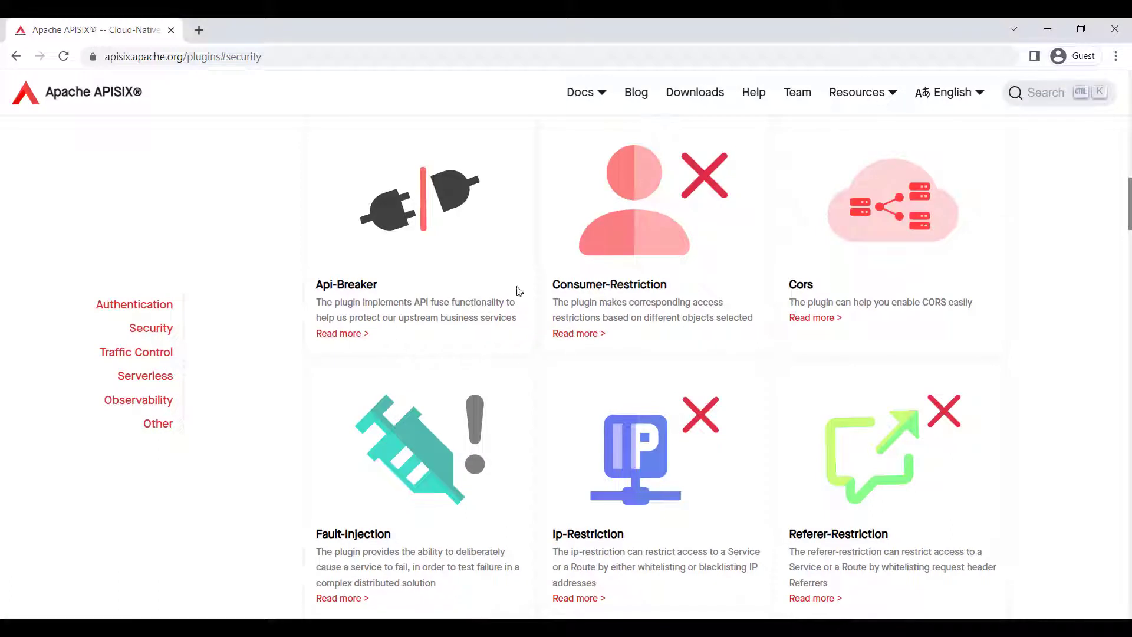
mouse_move(873, 207)
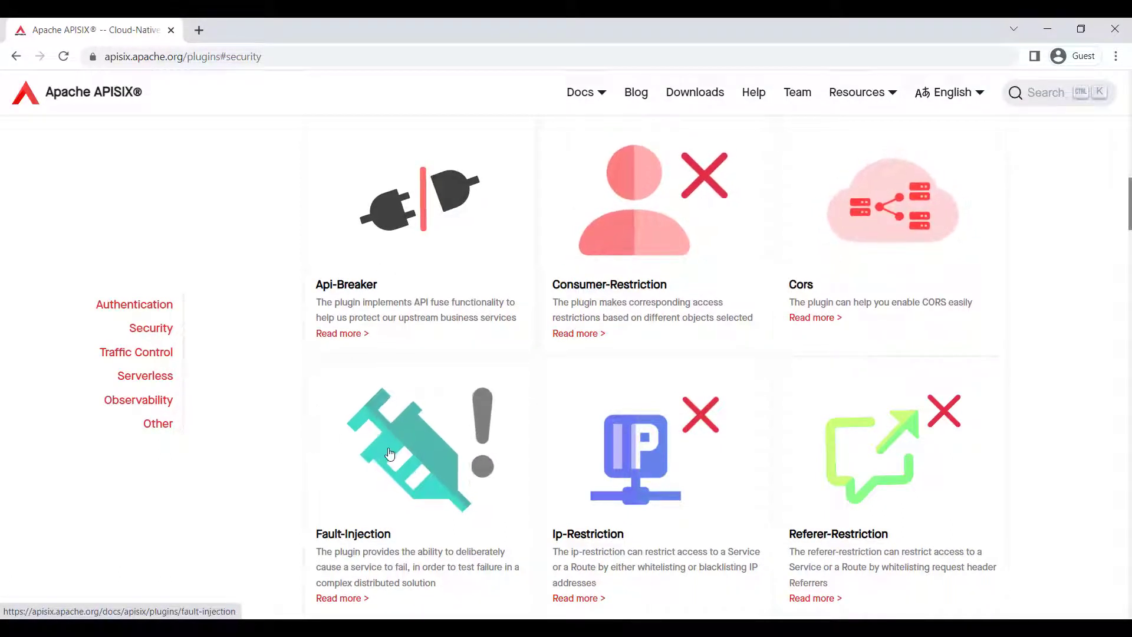
mouse_move(650, 458)
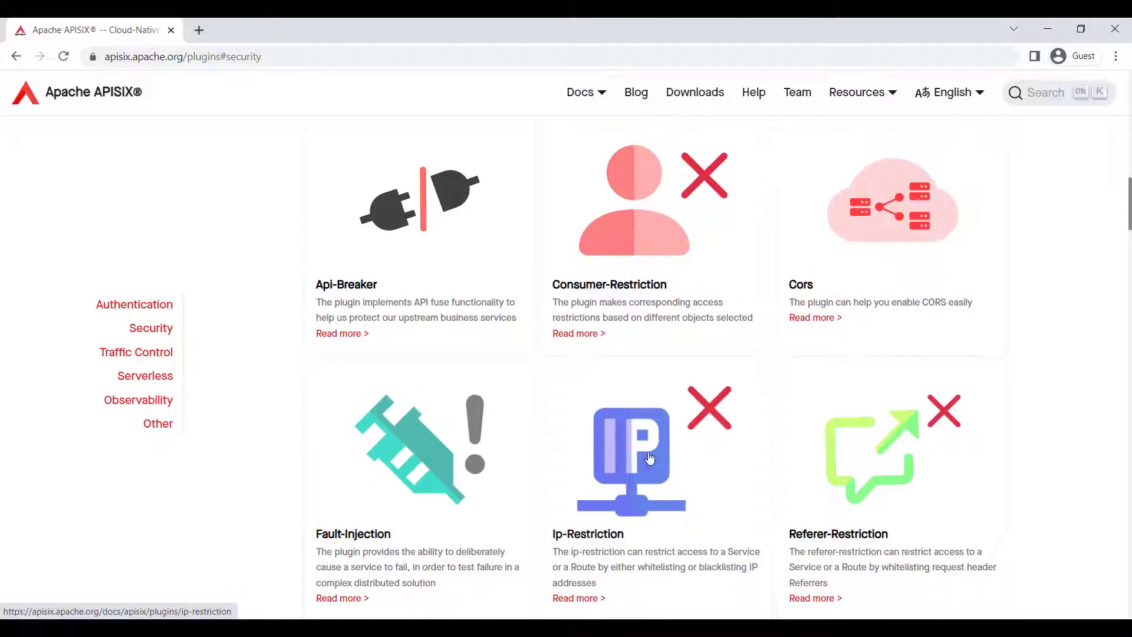
- Scroll the Security section past Fault-Injection, Uri-Blocker and CSRF
scroll(down, 3)
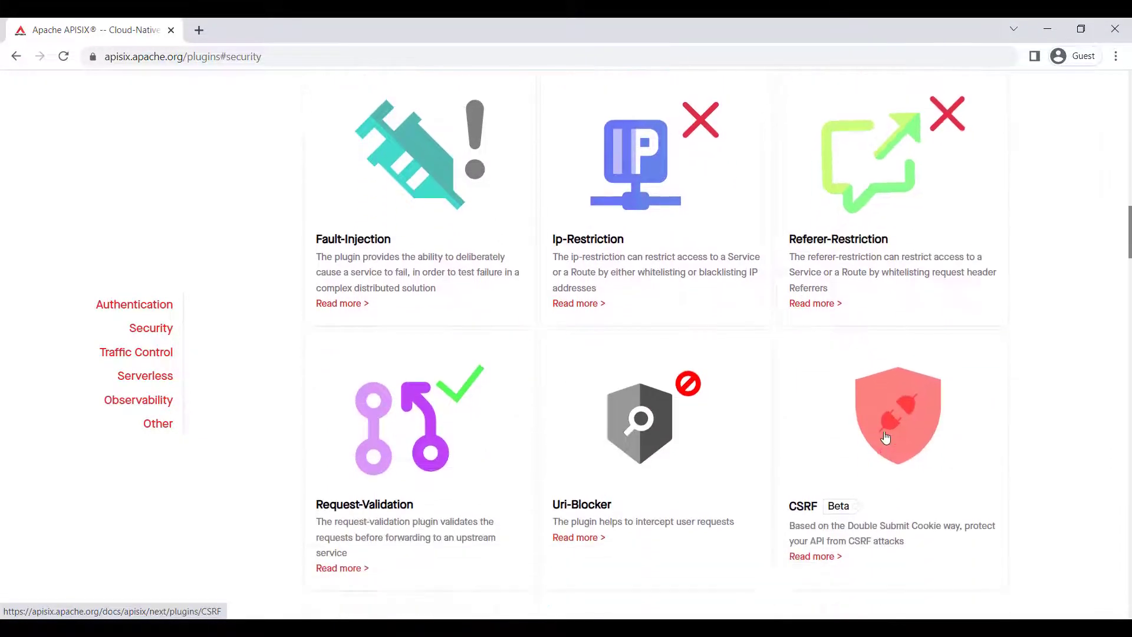
mouse_move(439, 415)
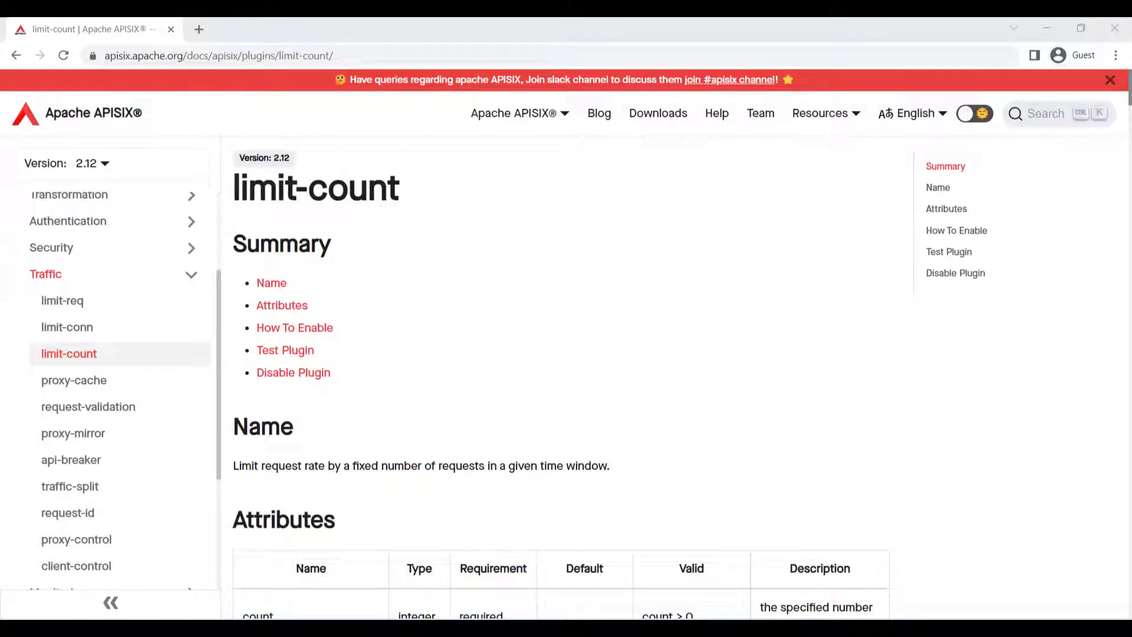
mouse_move(96, 366)
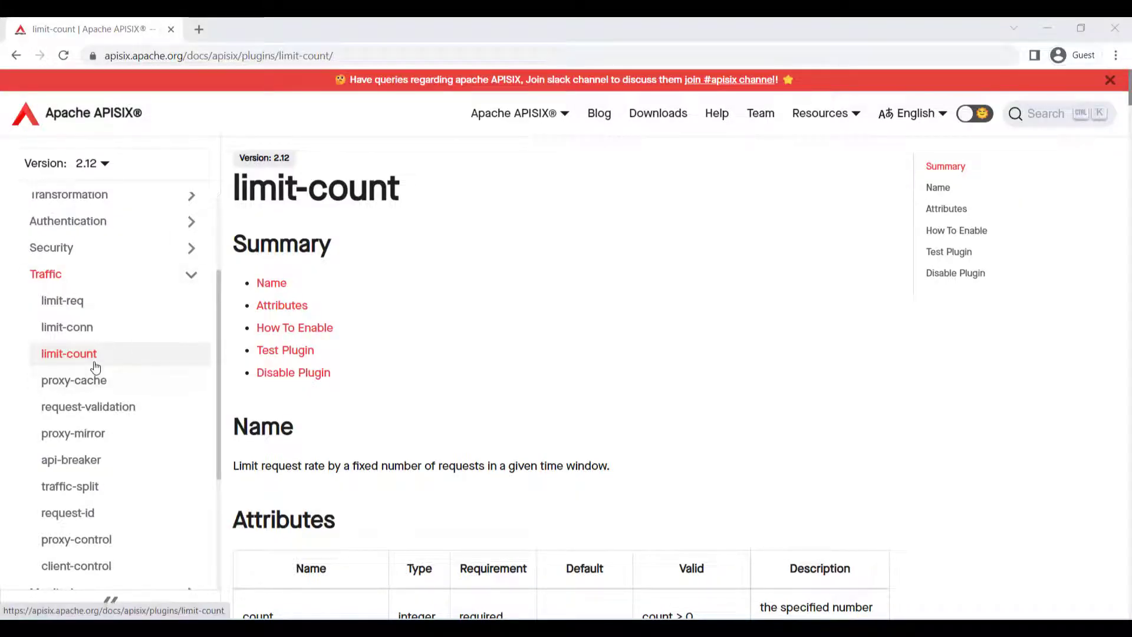
mouse_move(54, 273)
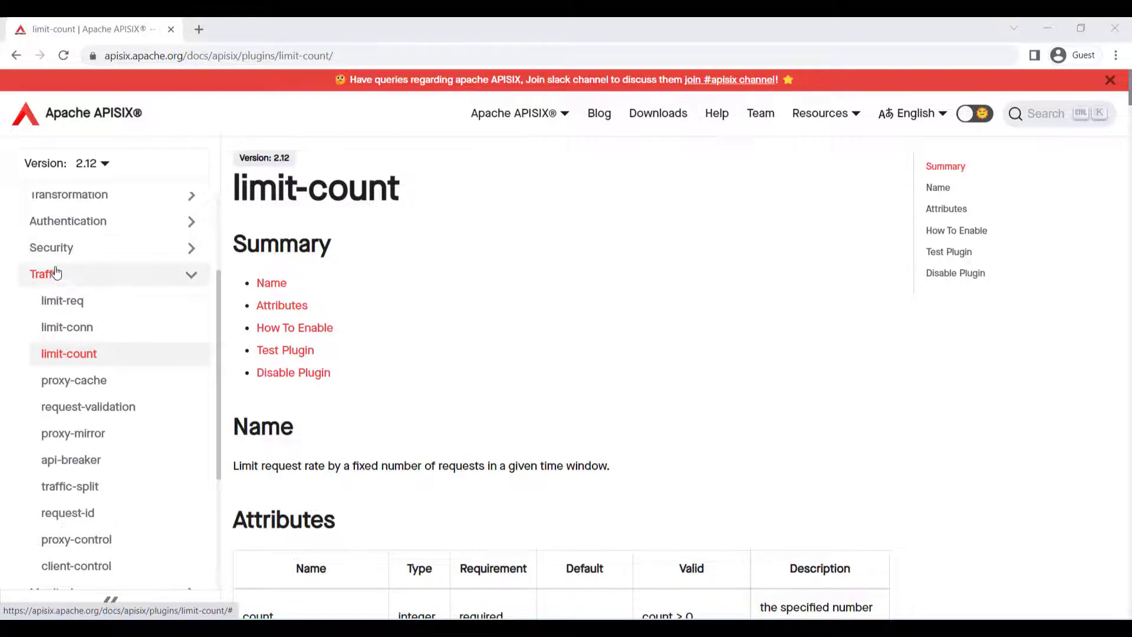
mouse_move(80, 321)
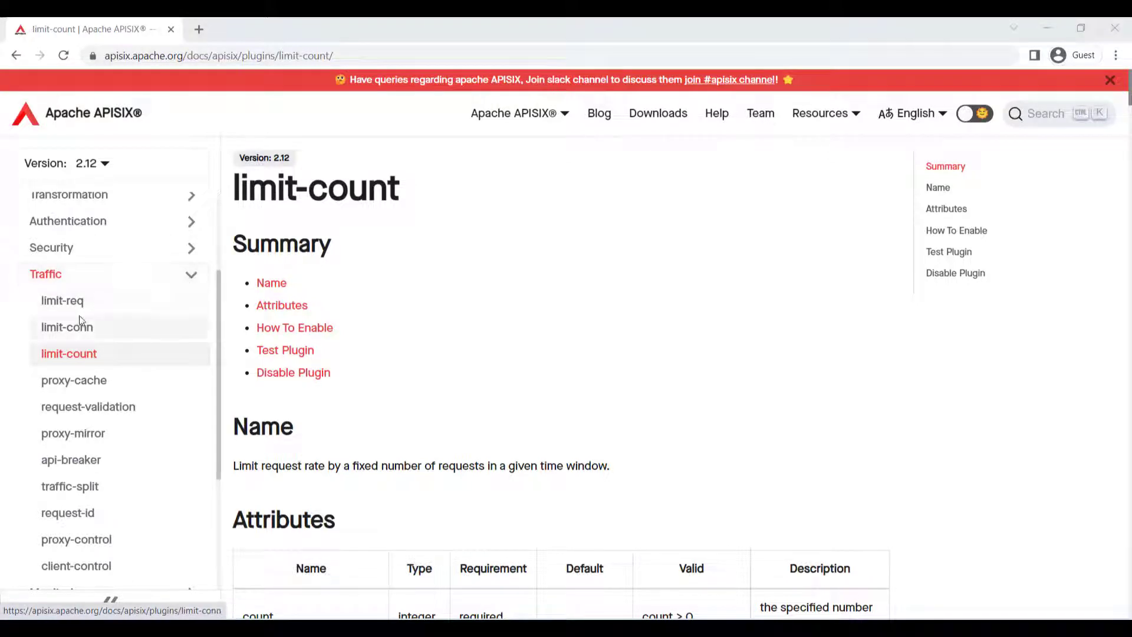
- Read the limit-conn plugin documentation from the sidebar, then return toward the Plugin Hub
click(66, 327)
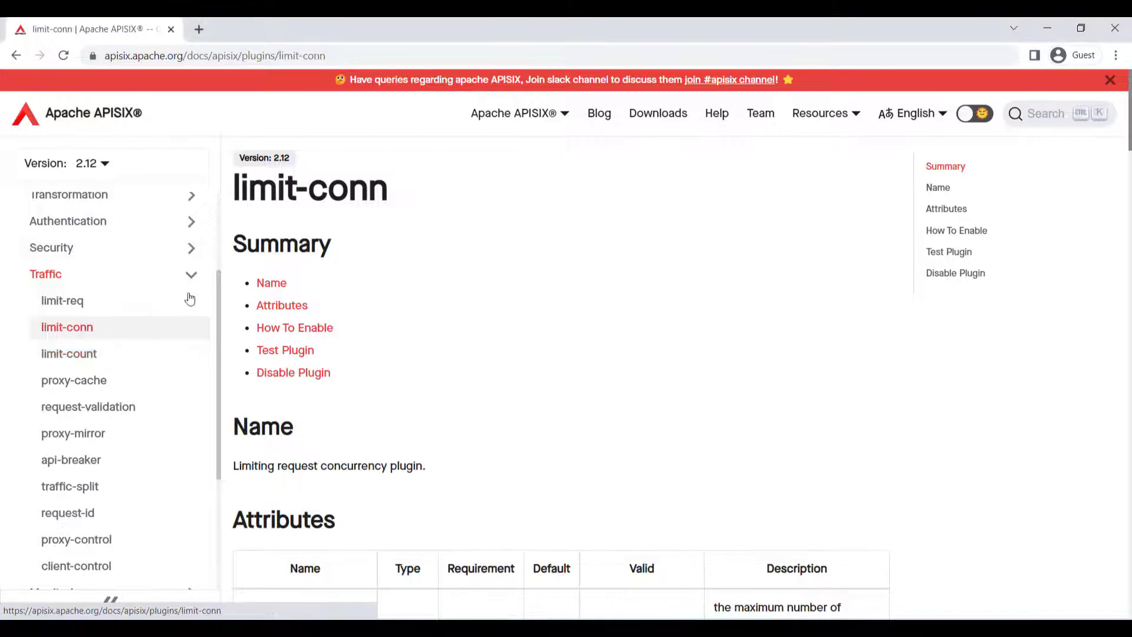
click(61, 301)
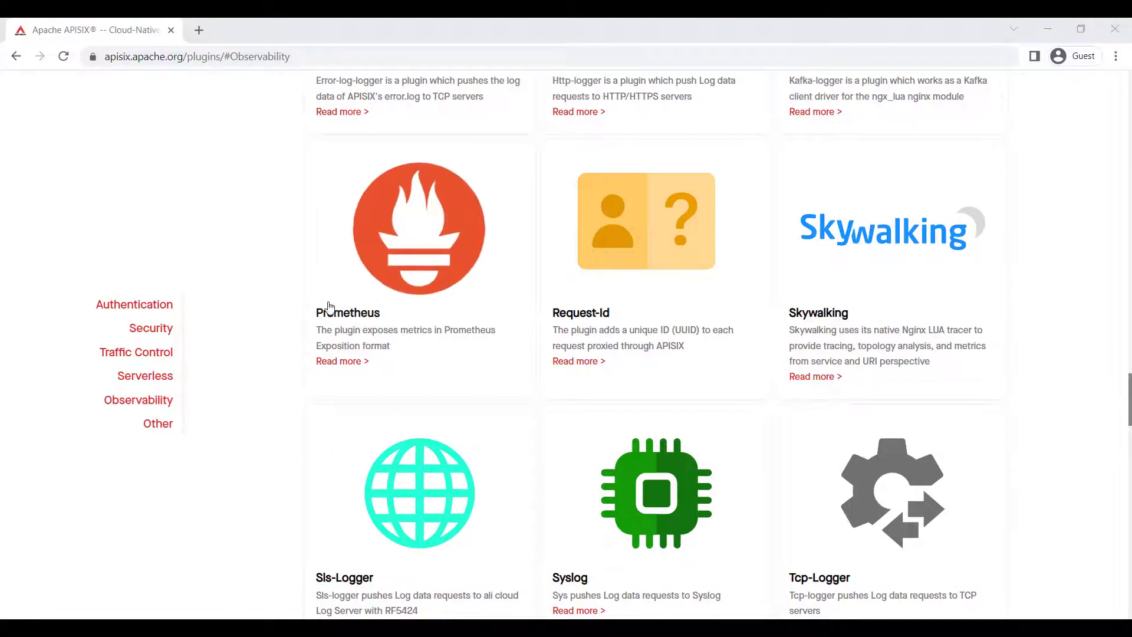
- Open the Prometheus card's documentation and read its attributes and enable sections
click(342, 361)
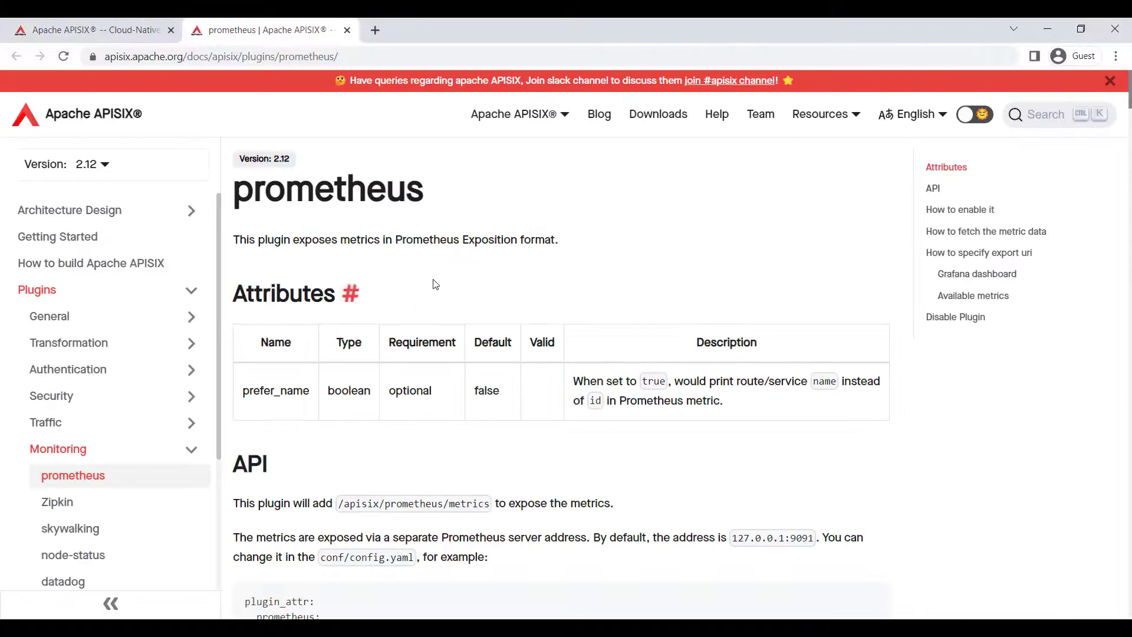
scroll(down, 3)
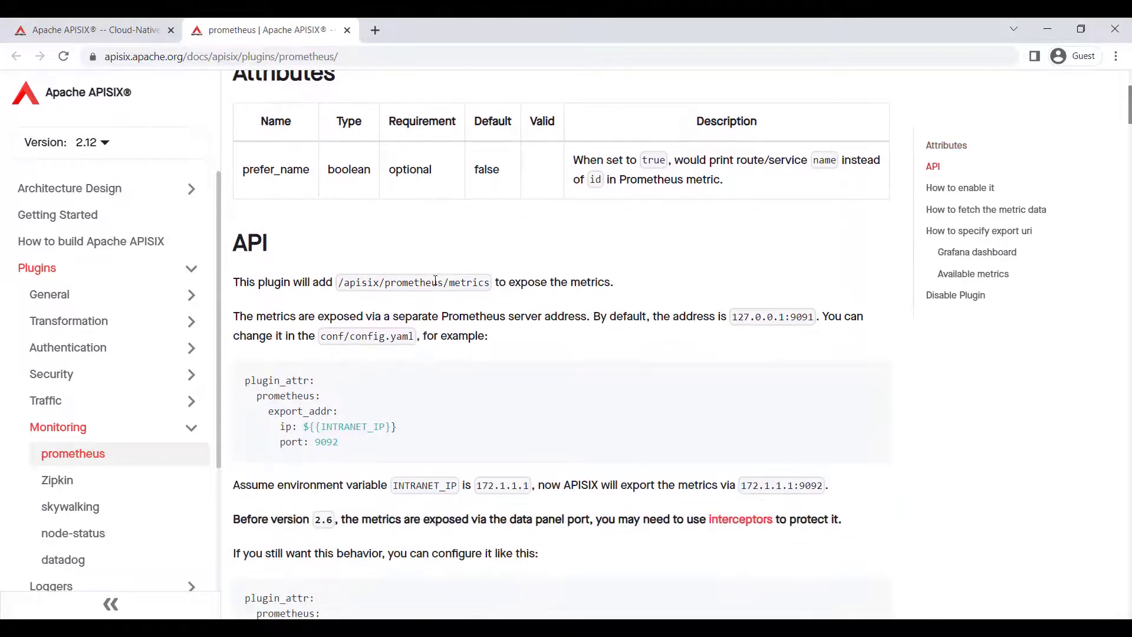
scroll(down, 3)
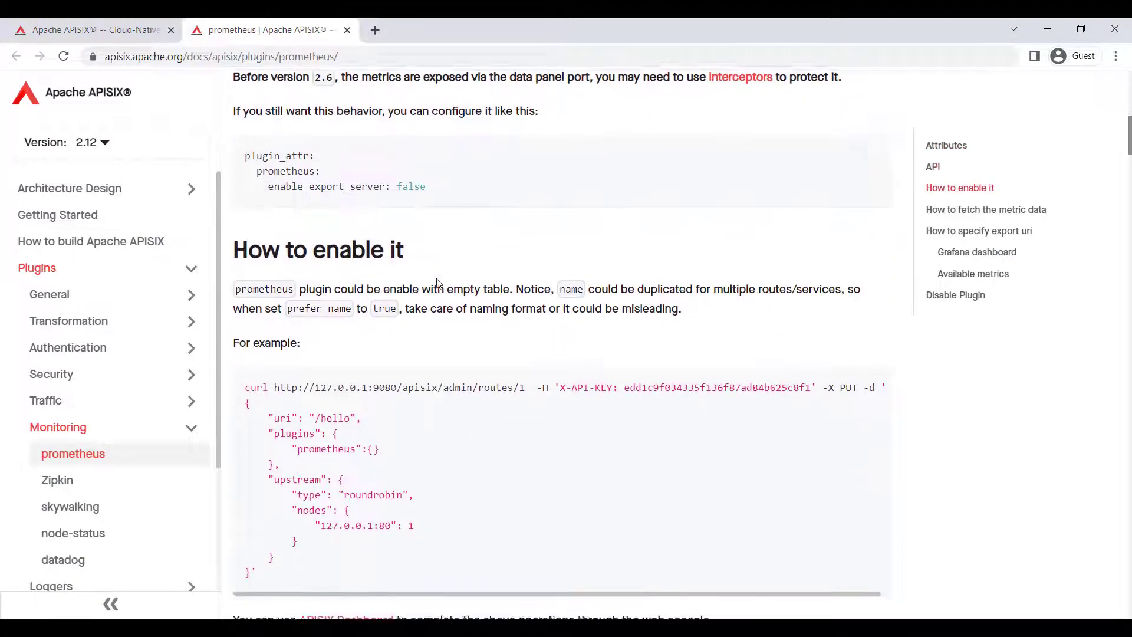
scroll(down, 3)
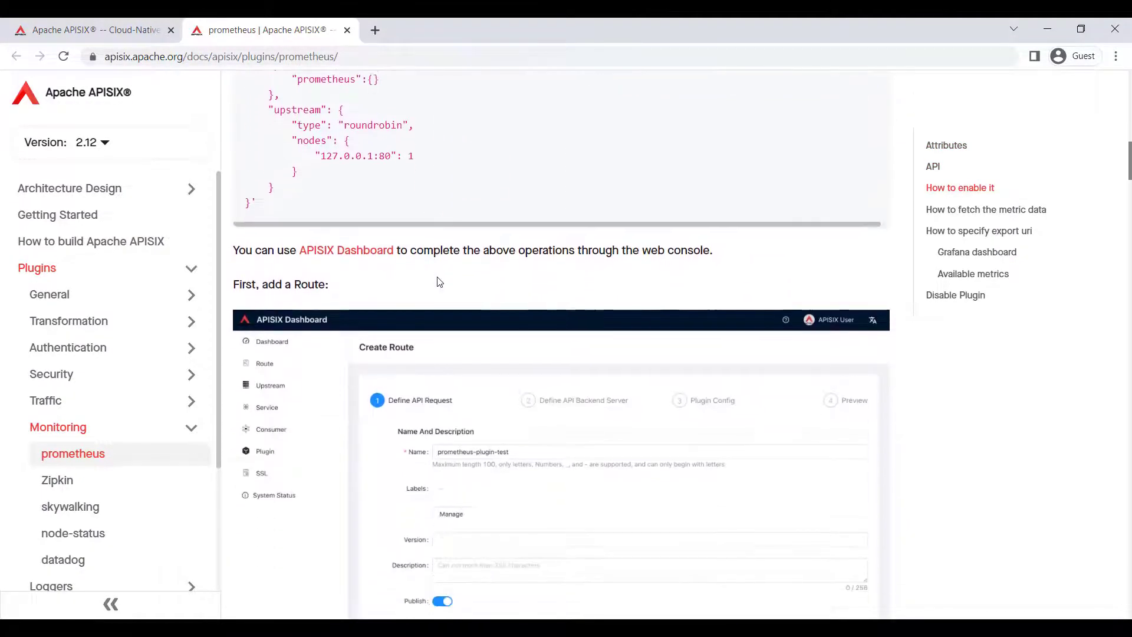
scroll(down, 3)
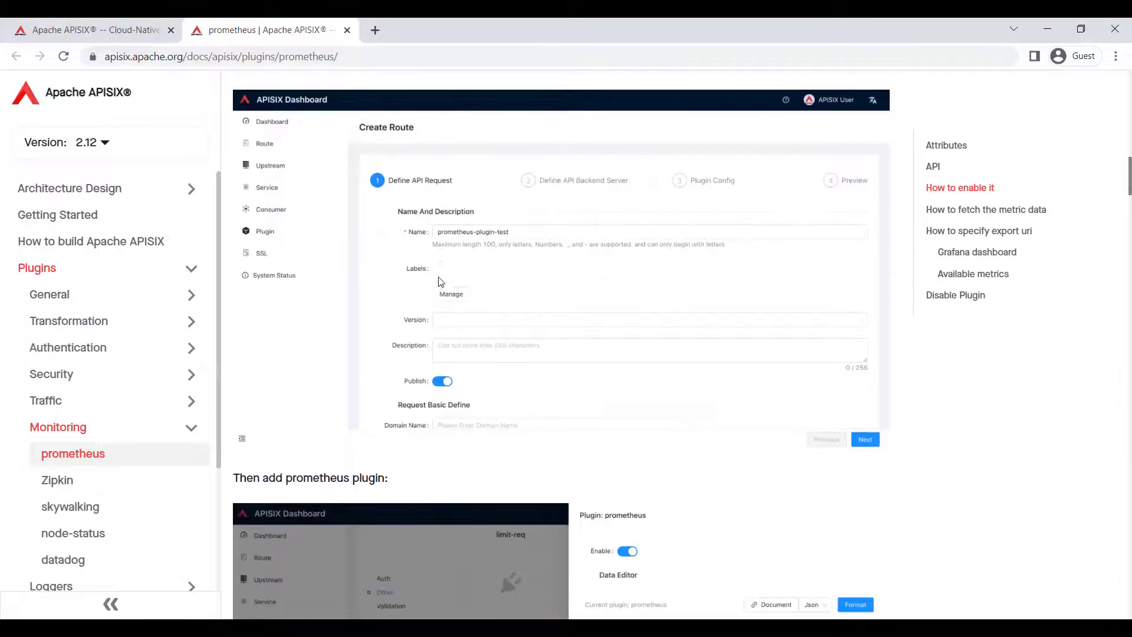
- Read down to the Grafana dashboard section and highlight its explanation text
scroll(down, 3)
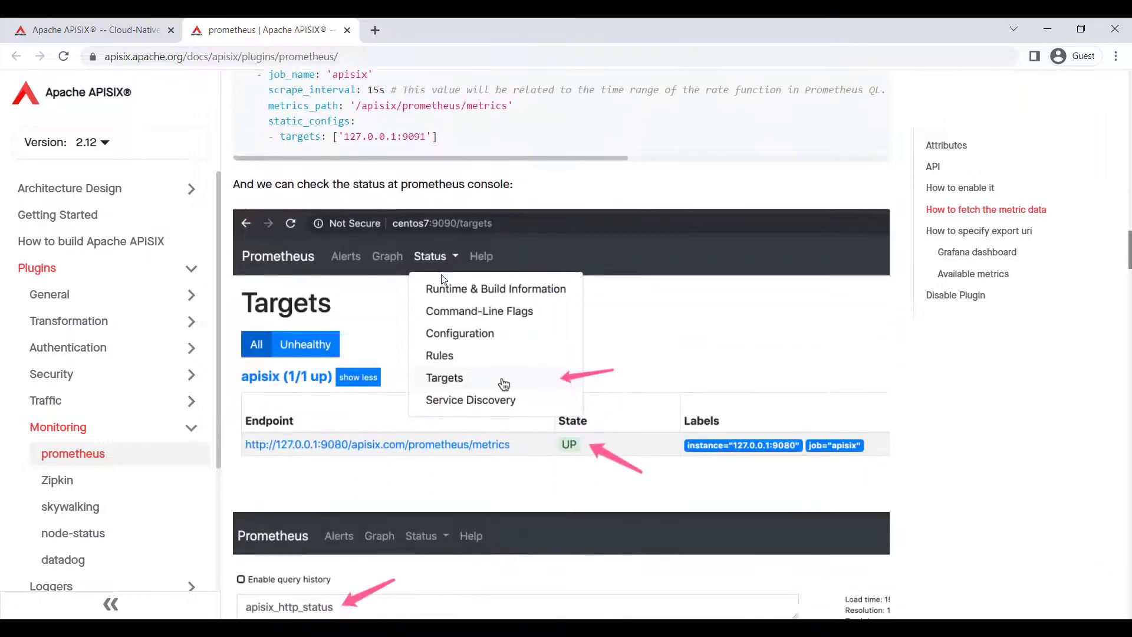
scroll(down, 3)
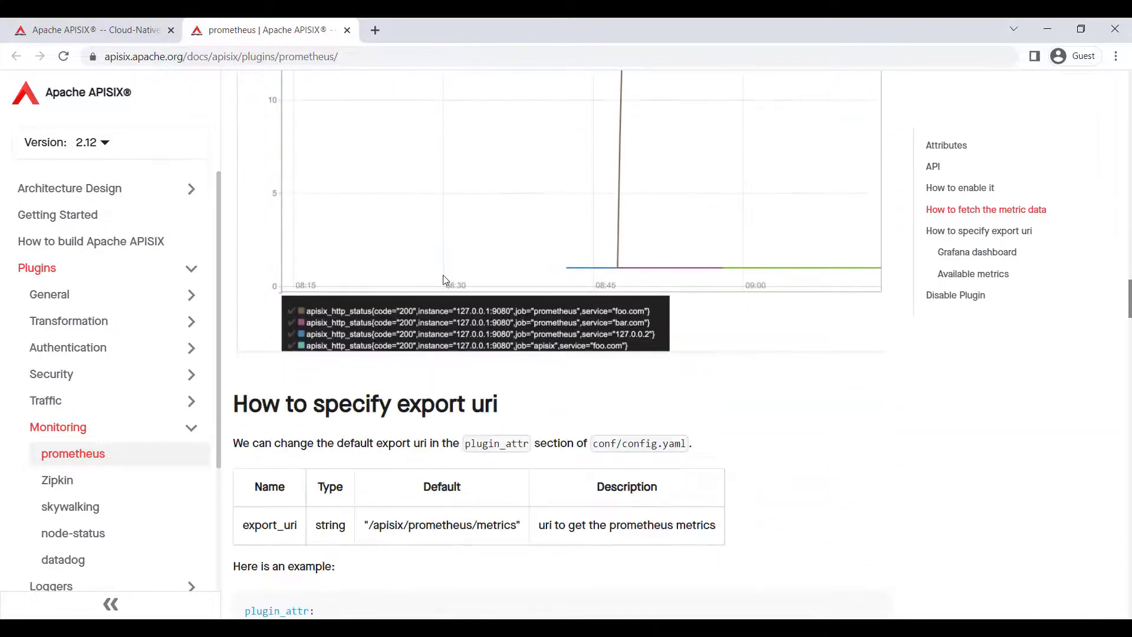
scroll(down, 3)
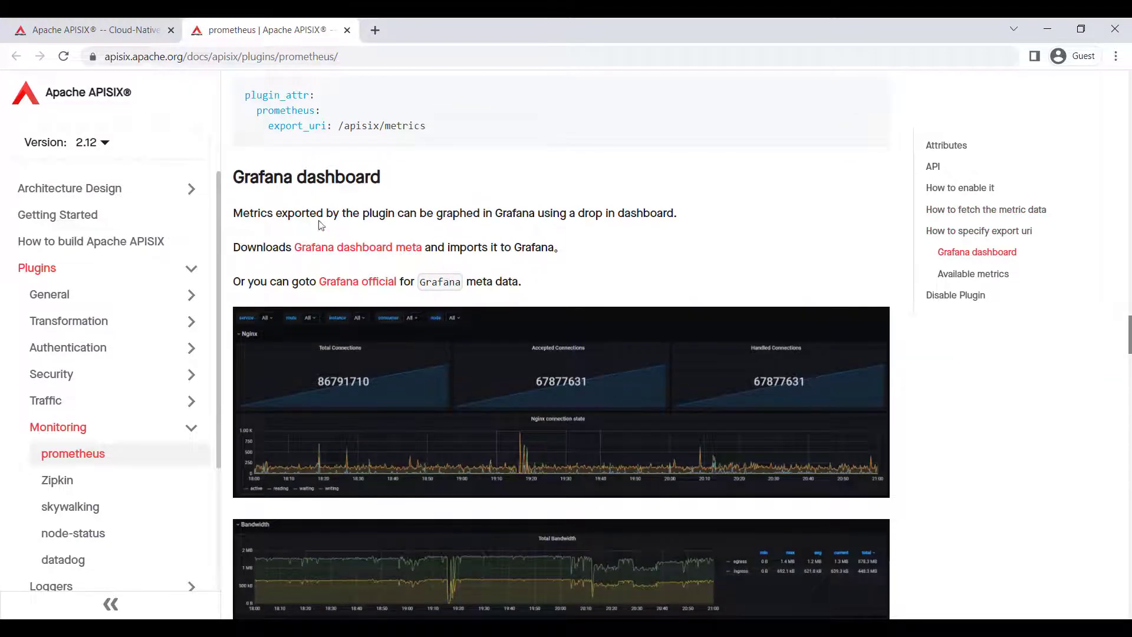
drag(244, 177, 510, 247)
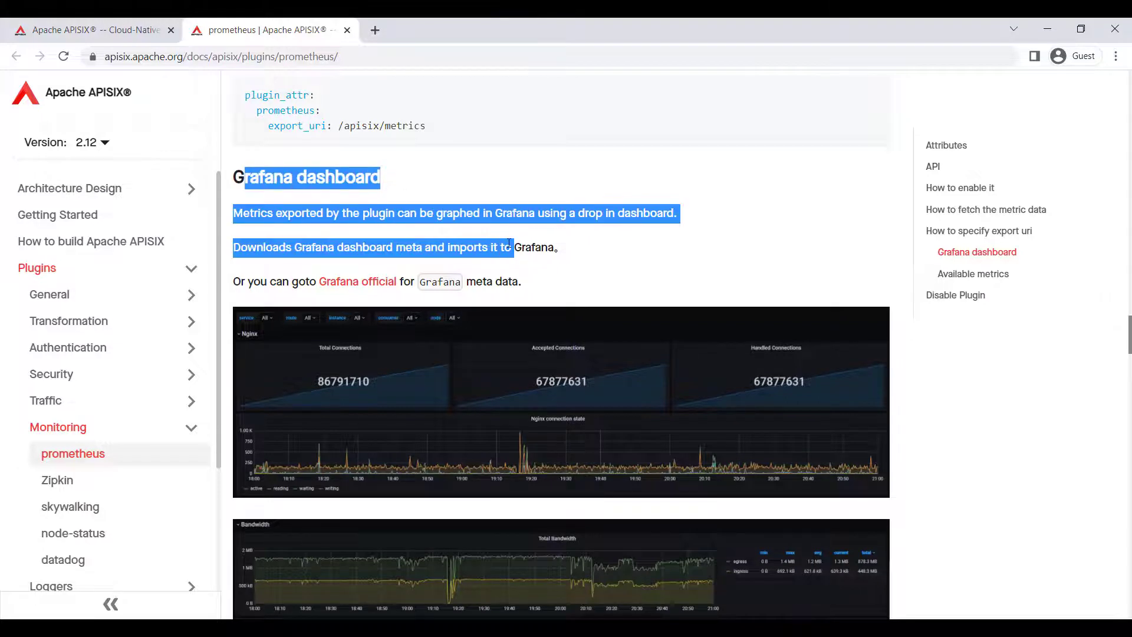
scroll(down, 3)
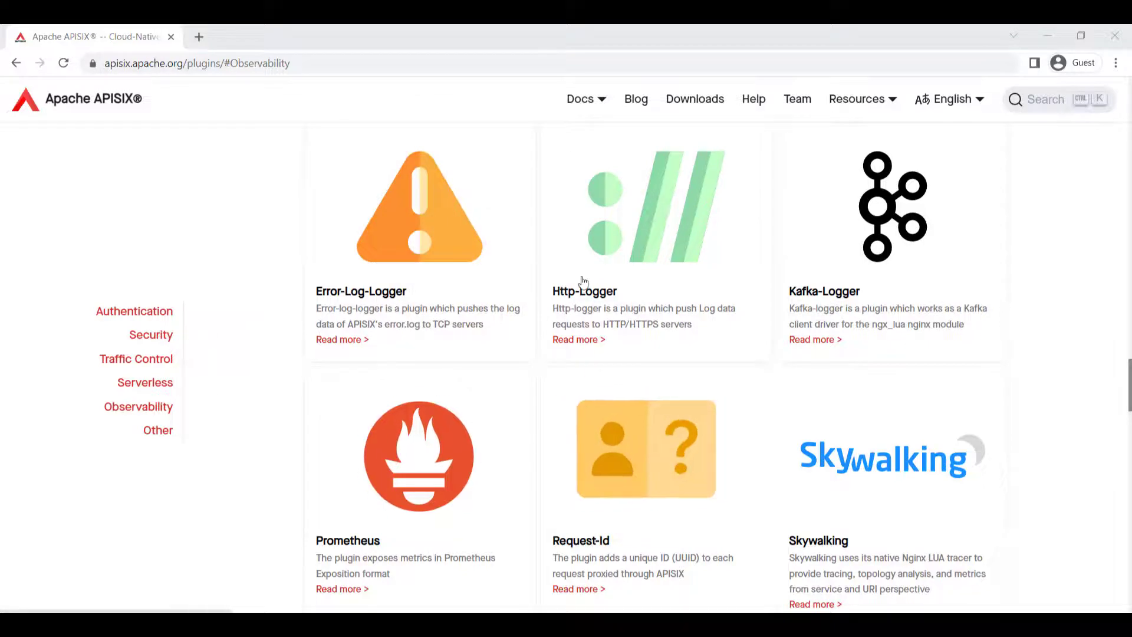
- Open the http-logger plugin documentation and read down to its enable example
click(576, 340)
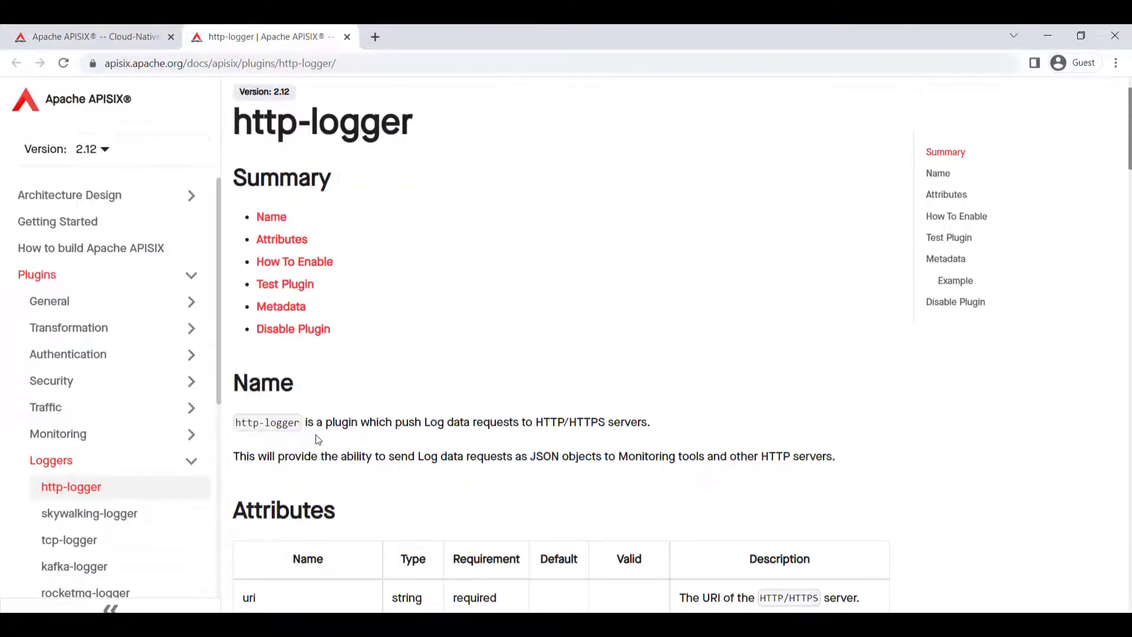
scroll(down, 3)
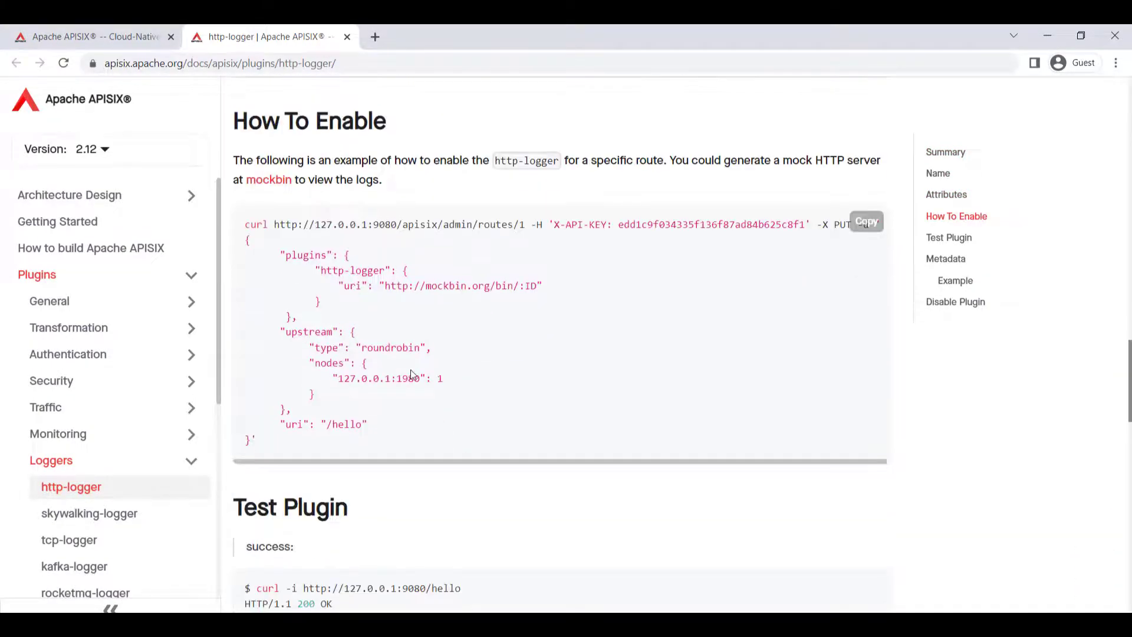
scroll(down, 3)
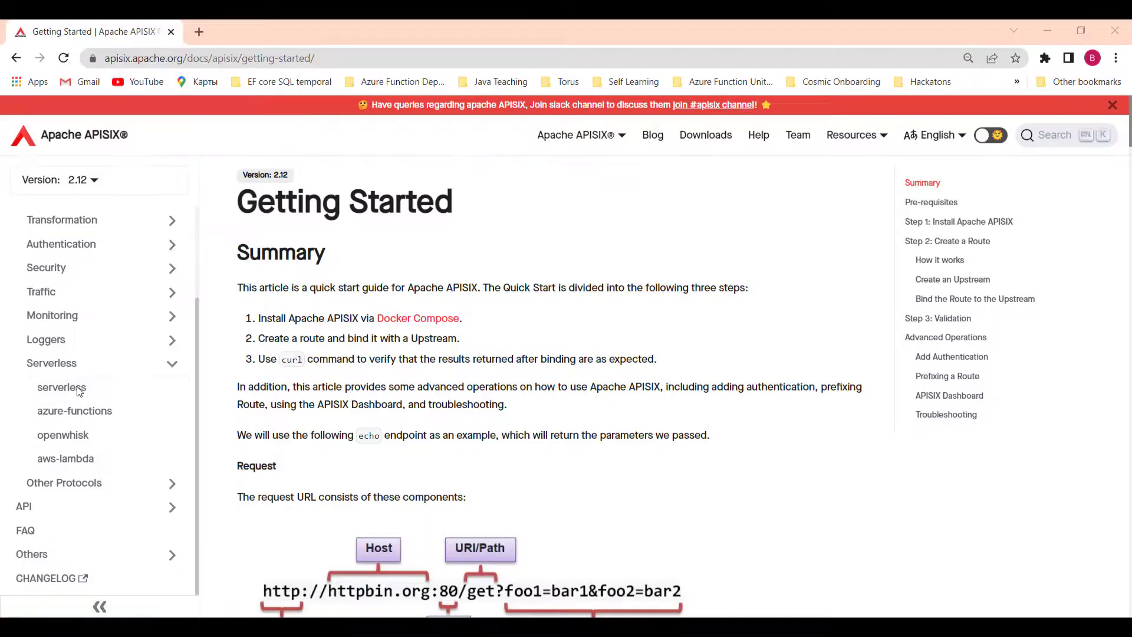
- View the serverless, azure-functions and aws-lambda plugin pages from the docs sidebar
click(61, 387)
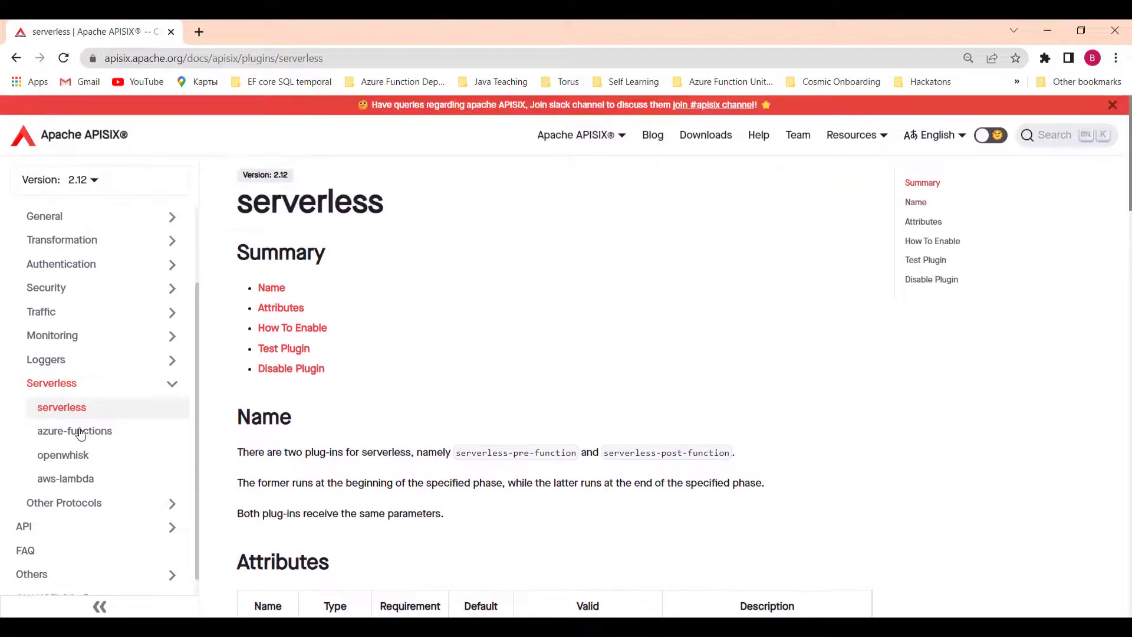
click(74, 431)
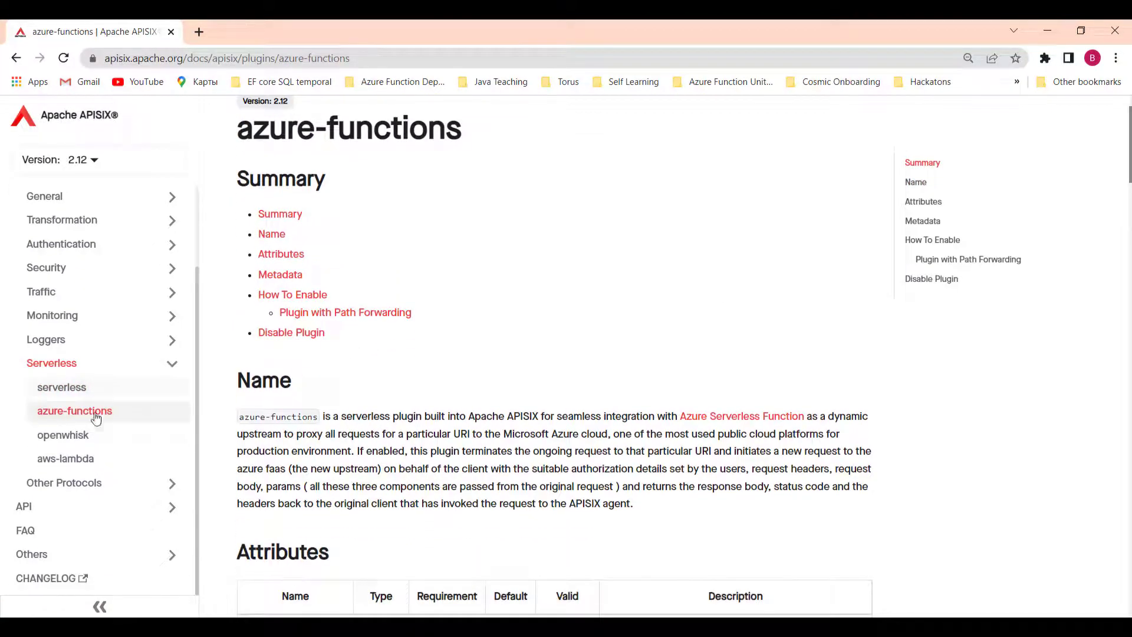
click(65, 458)
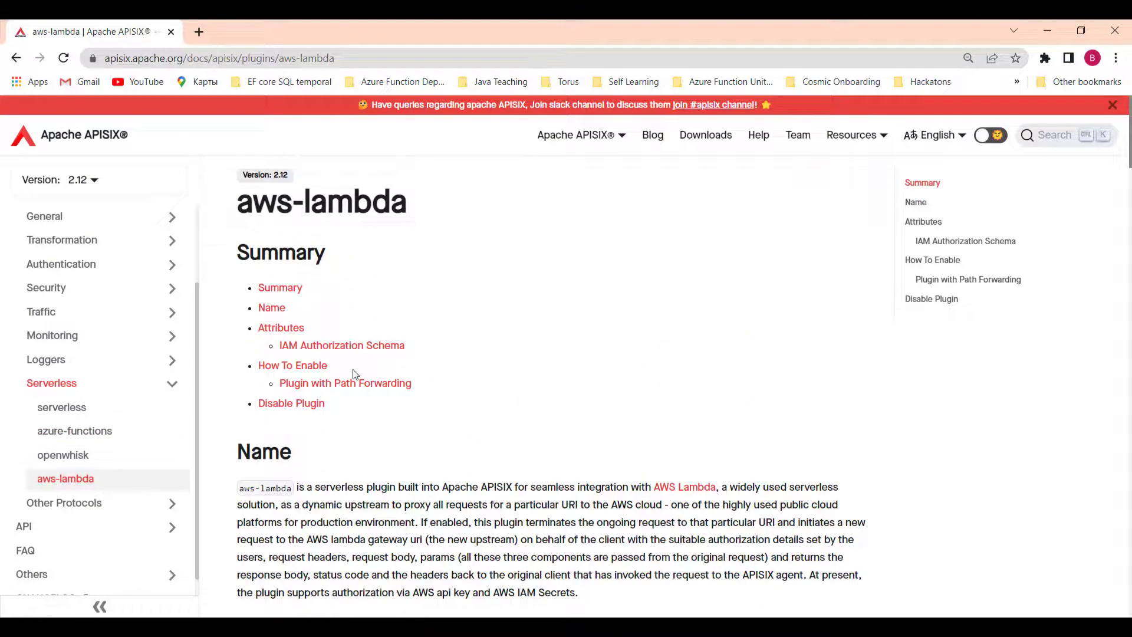
click(62, 456)
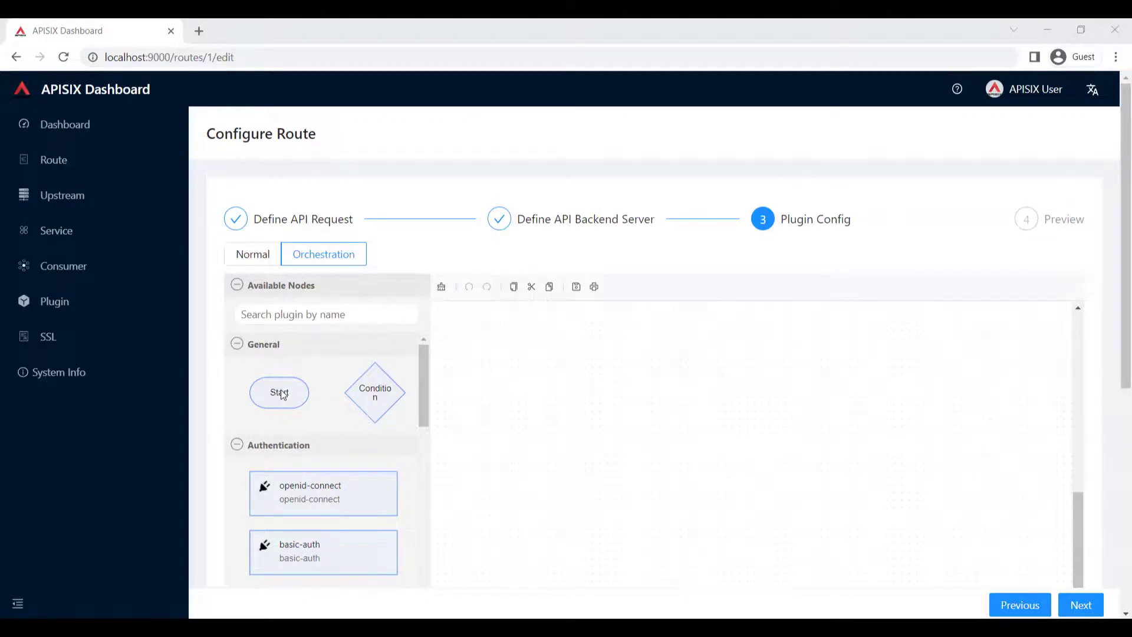
- Place a Start node and the jwt-auth plugin onto the route's orchestration canvas
drag(279, 392, 689, 383)
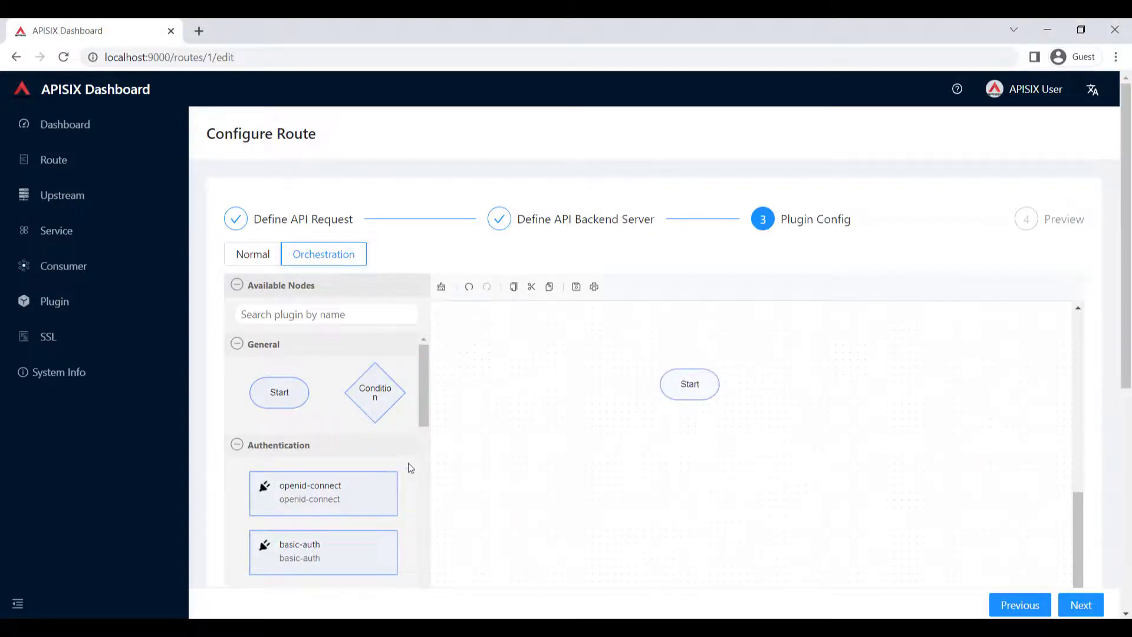
scroll(down, 3)
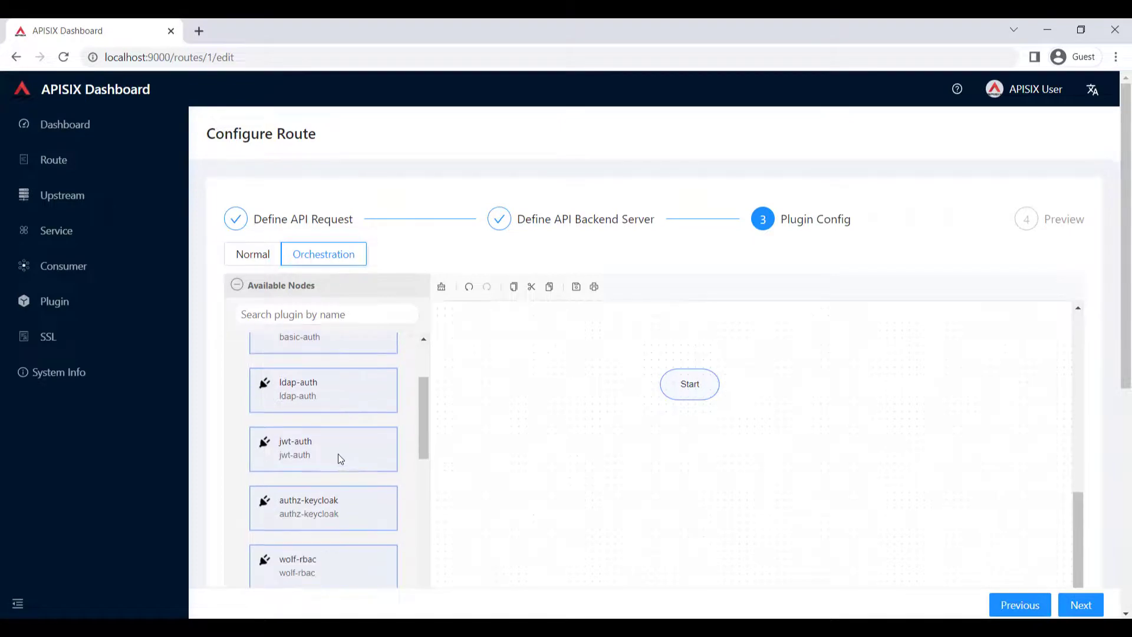
scroll(down, 3)
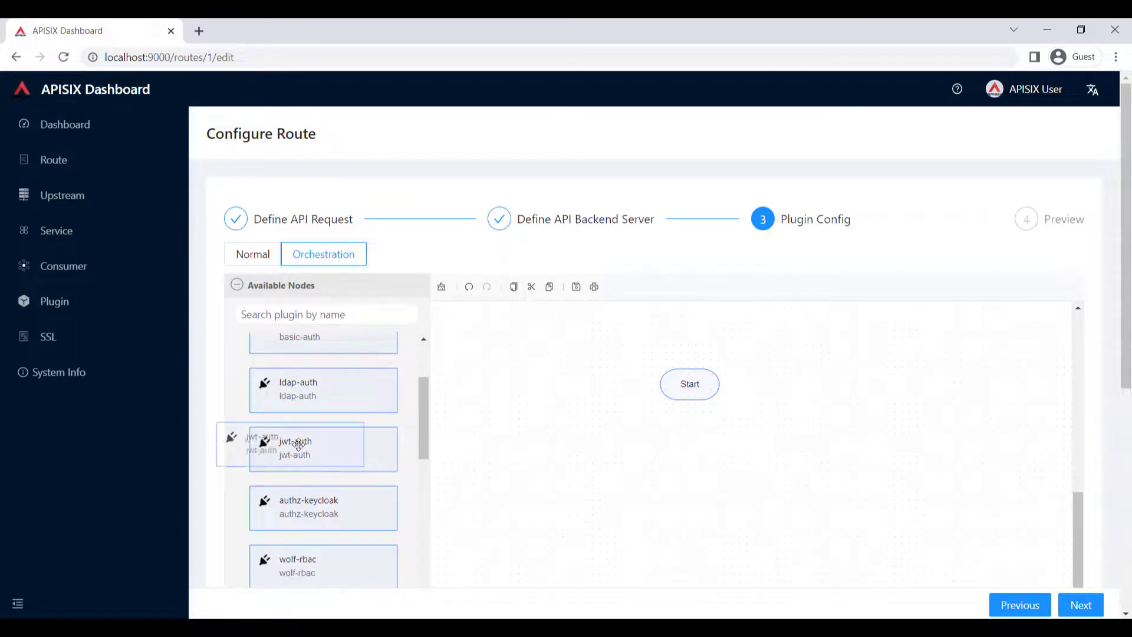
drag(296, 446, 687, 454)
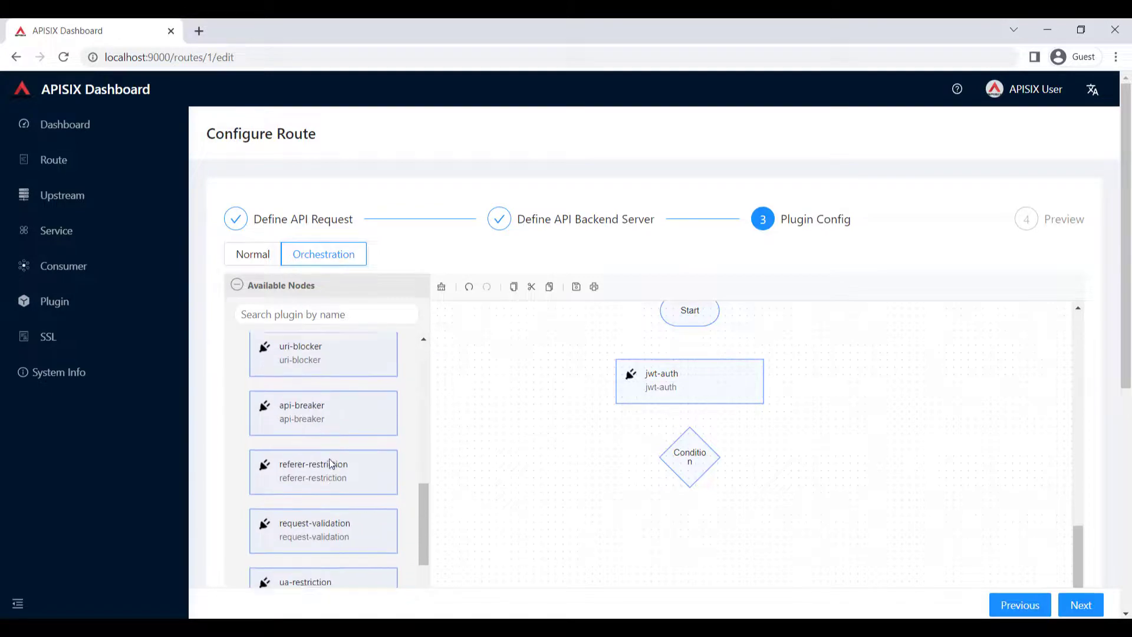
- Connect the Condition node to kafka-logger to complete the plugin flow
scroll(down, 3)
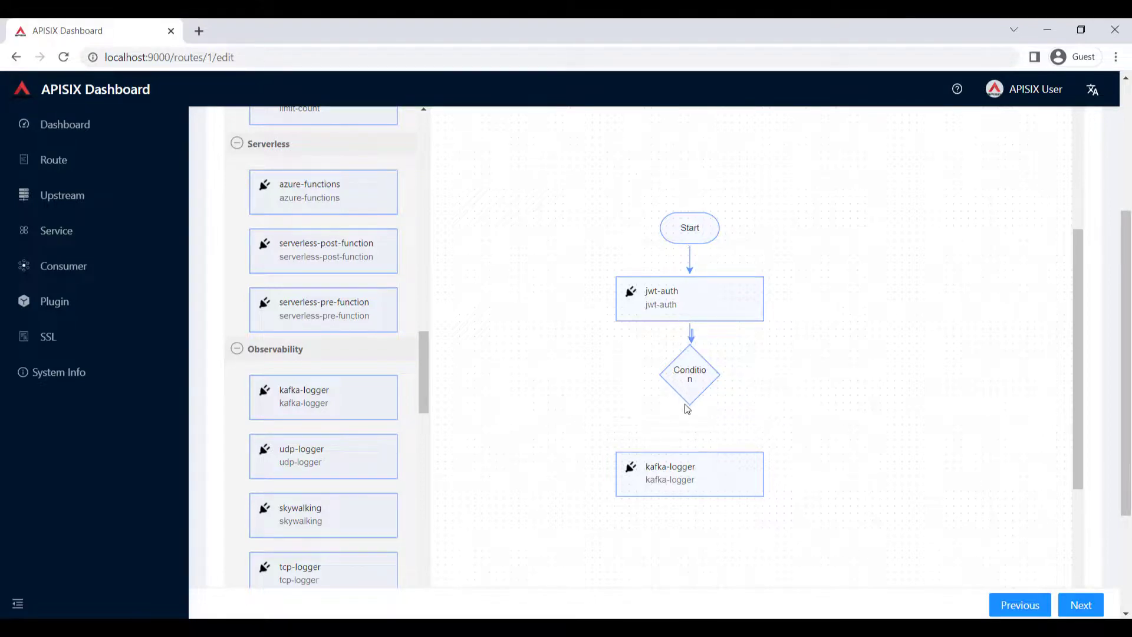
drag(690, 408, 690, 466)
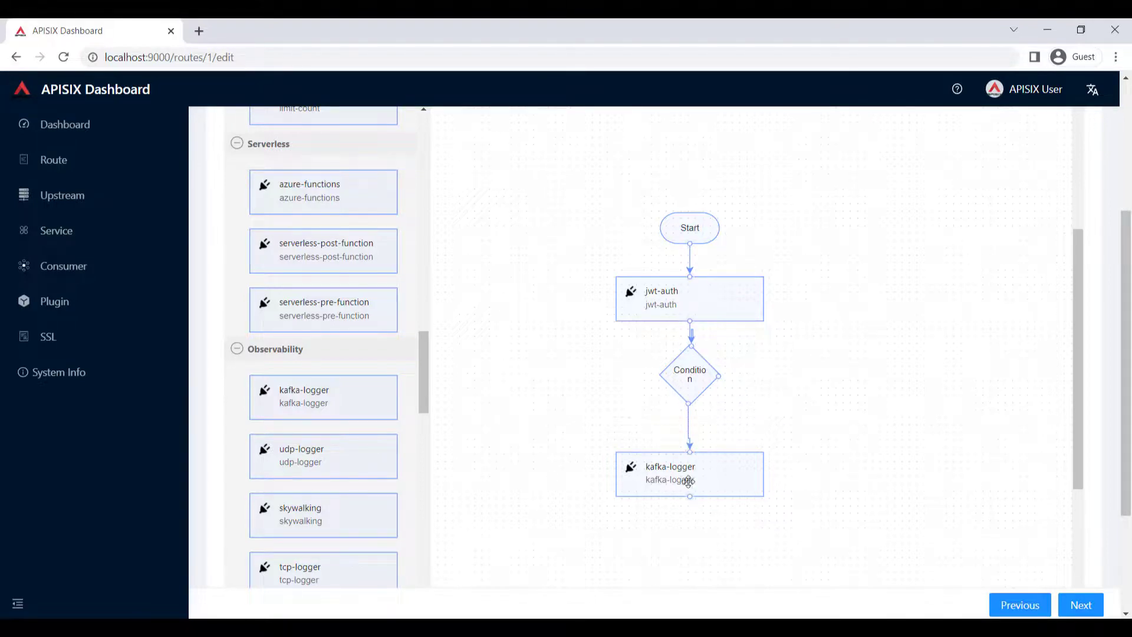
mouse_move(520, 262)
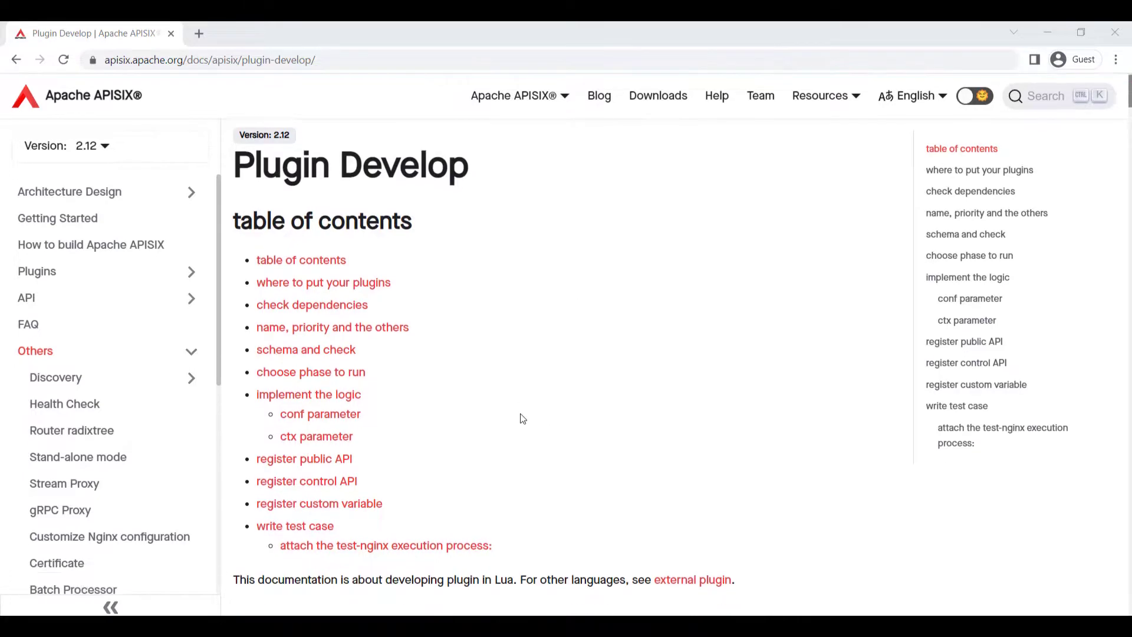
- Skim Plugin Develop to 'where to put your plugins' and follow the external plugin link
scroll(down, 3)
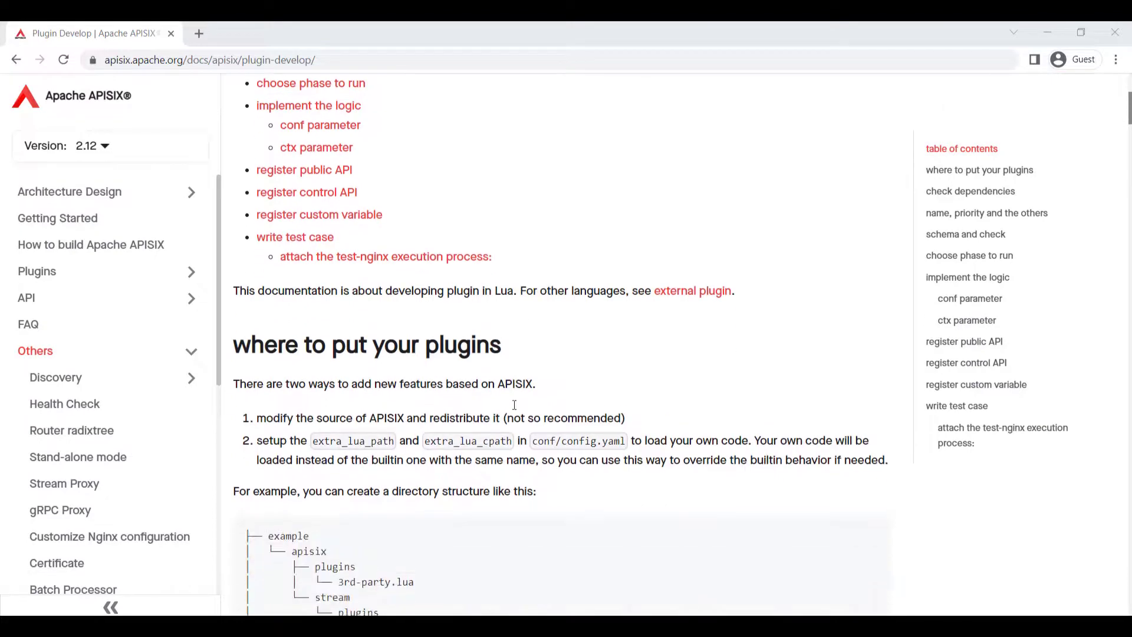
scroll(down, 3)
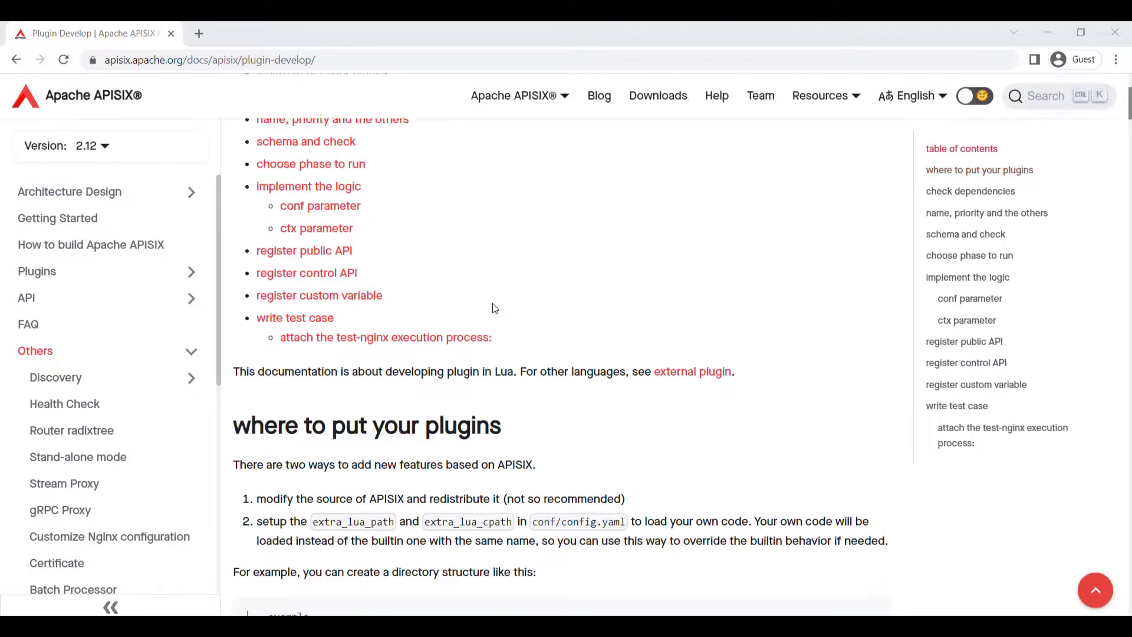
click(694, 371)
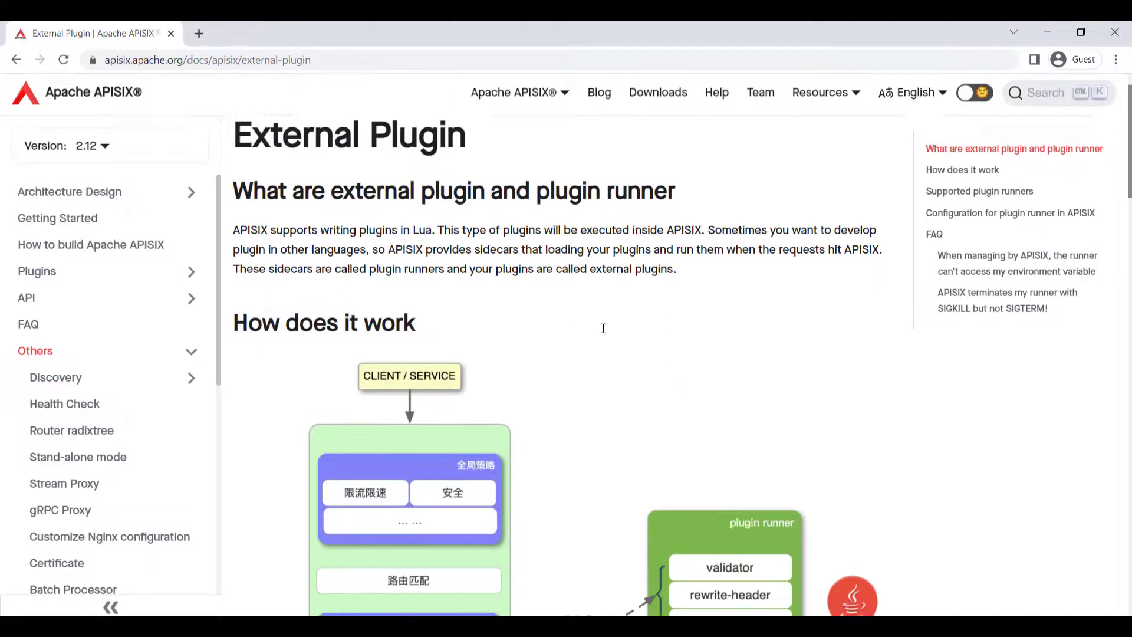
- Scroll the External Plugin page down to the Supported plugin runners list (Java, Go, Python, JavaScript)
scroll(down, 3)
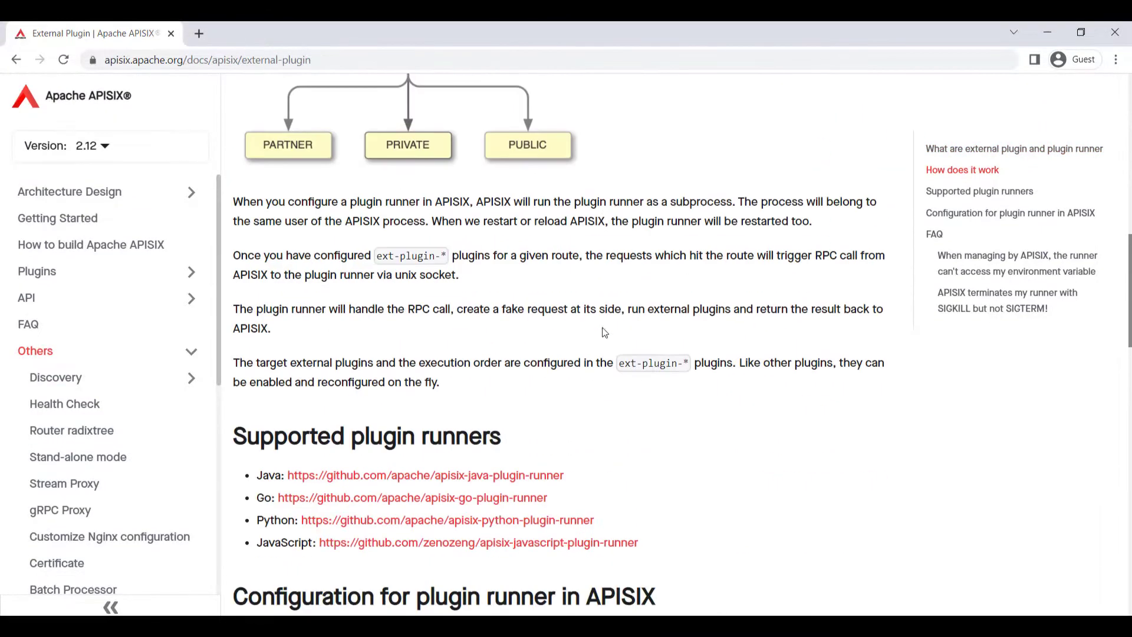
scroll(down, 3)
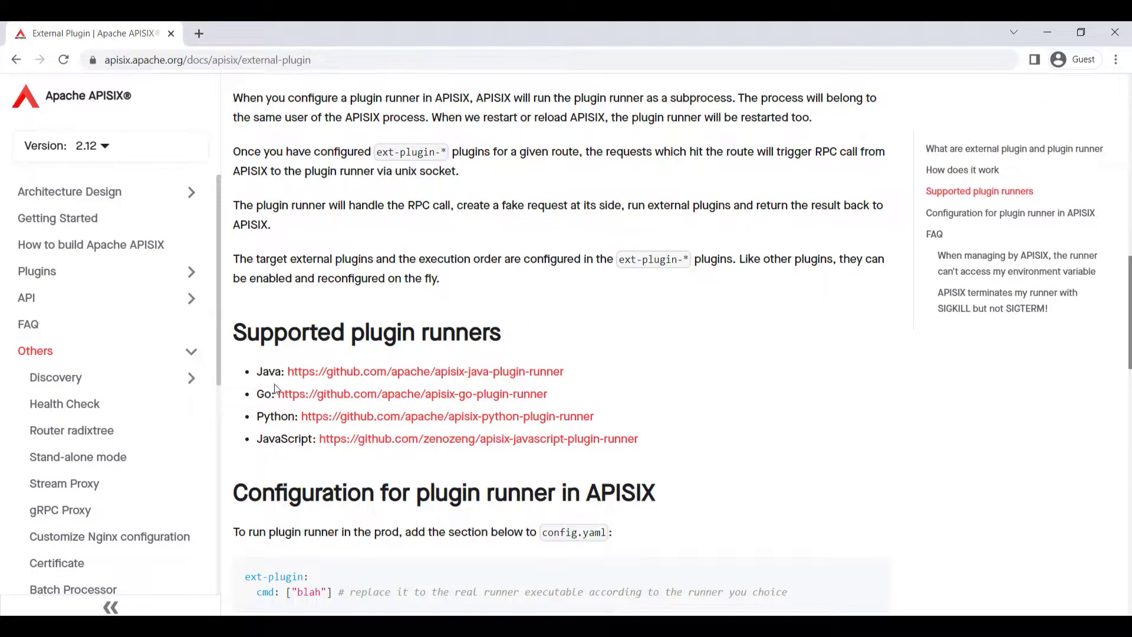
mouse_move(420, 377)
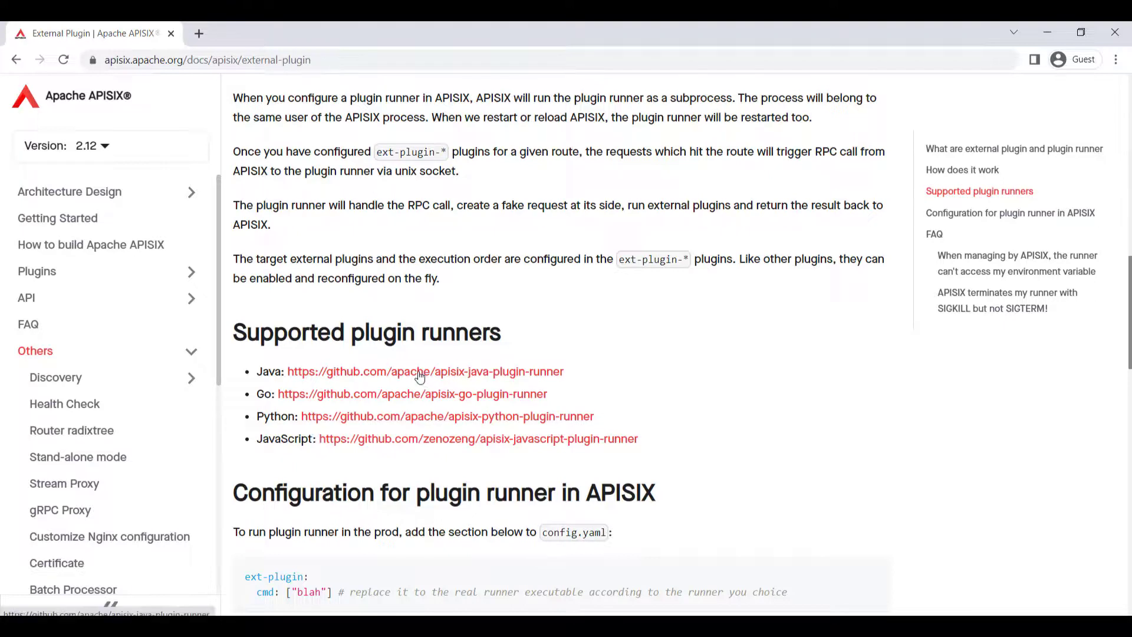
mouse_move(528, 361)
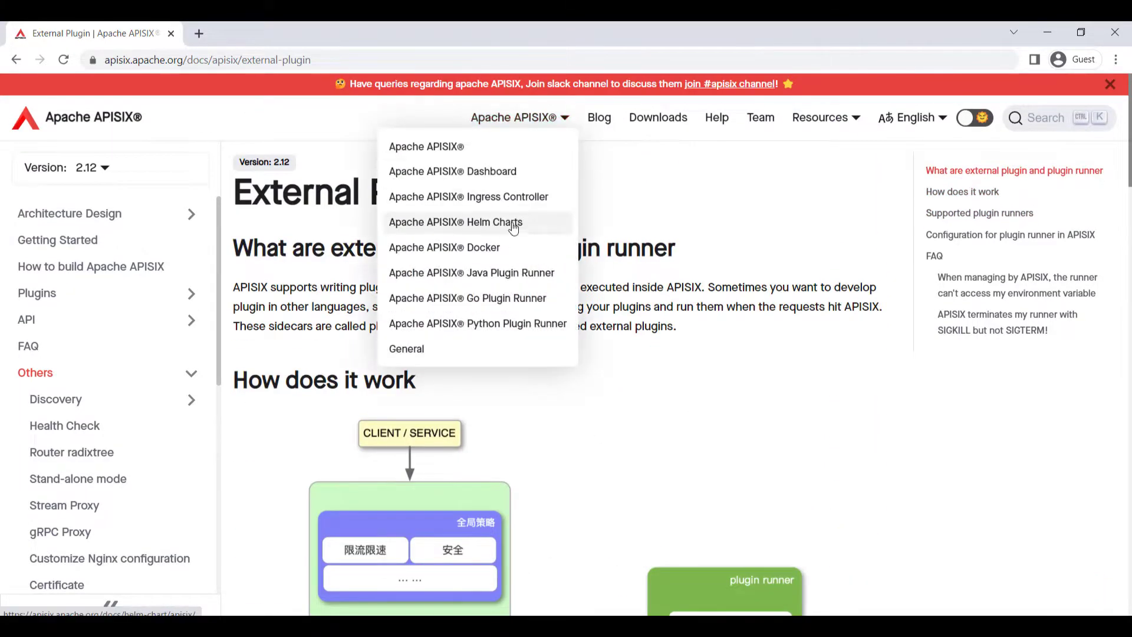
- View the Go Plugin Runner getting-started guide, then return to the Plugin Hub at Authentication
click(467, 298)
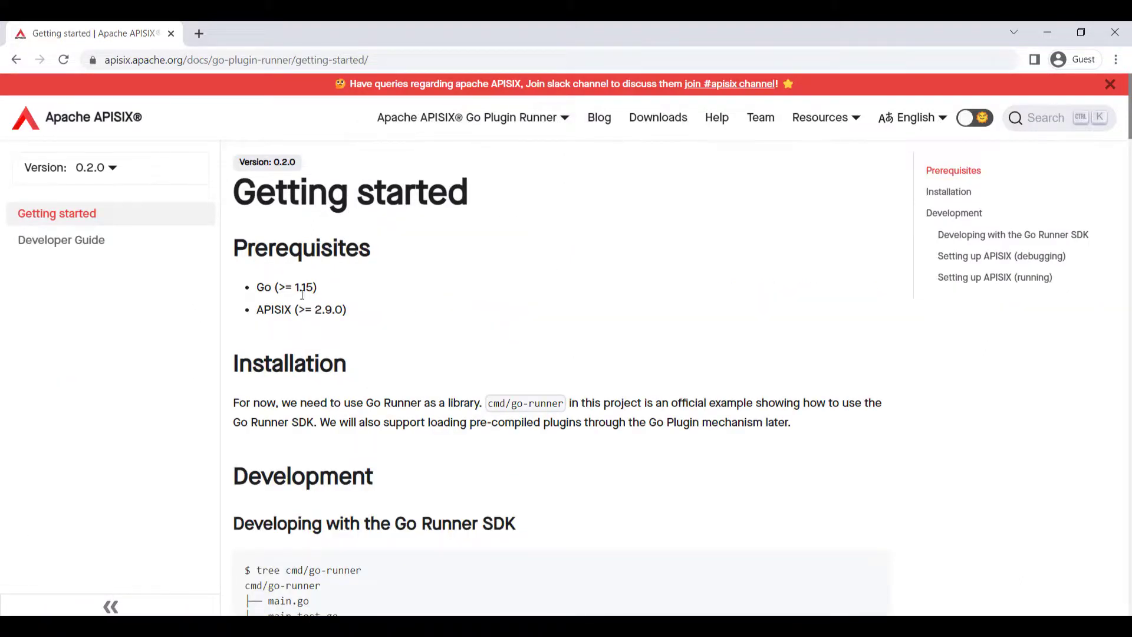
mouse_move(104, 259)
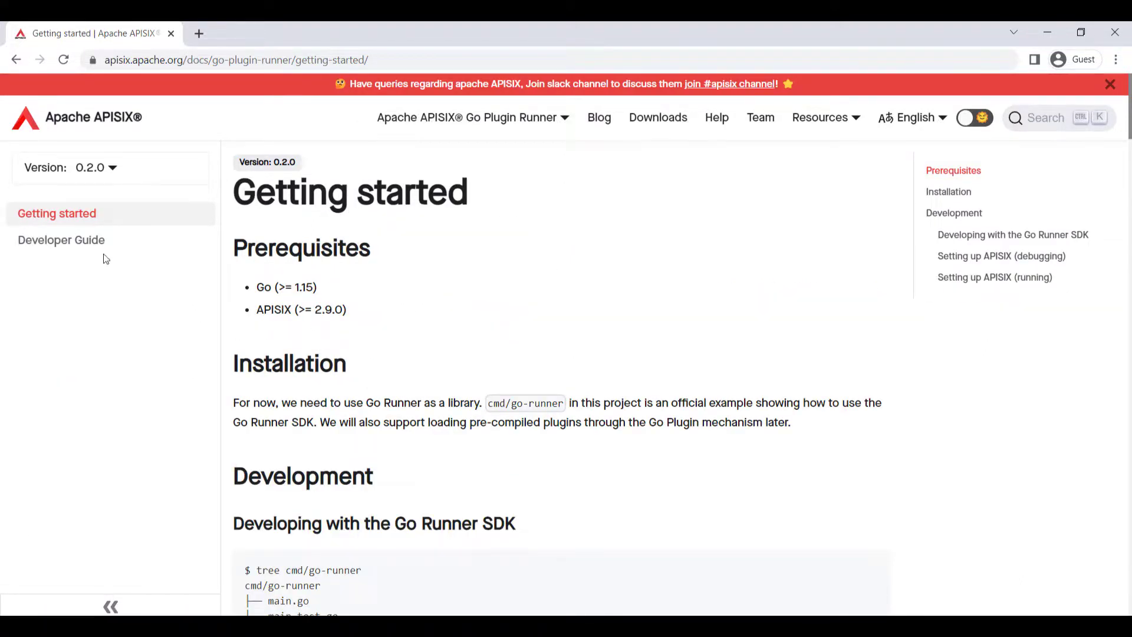
click(62, 241)
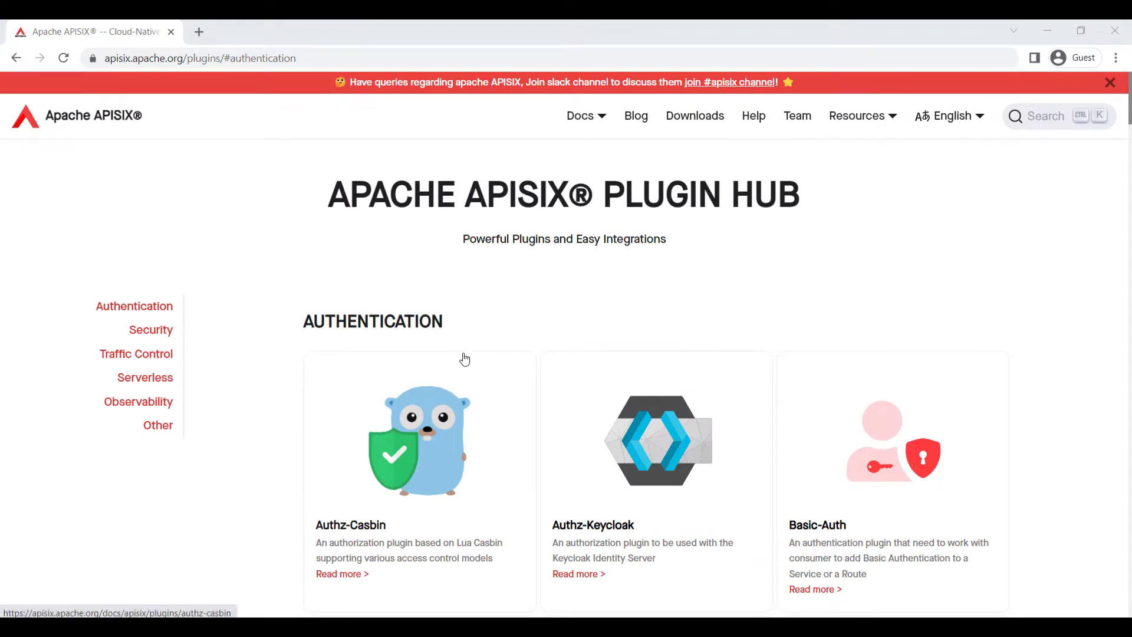
- Browse the Plugin Hub's authentication and security plugins and return toward the top
scroll(down, 3)
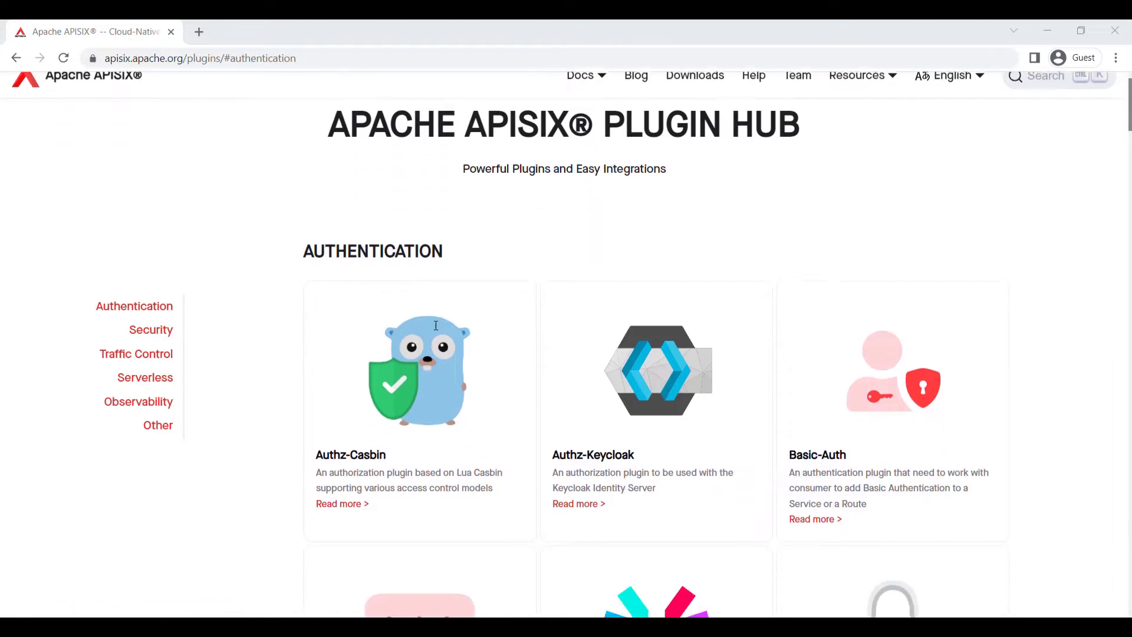
scroll(down, 3)
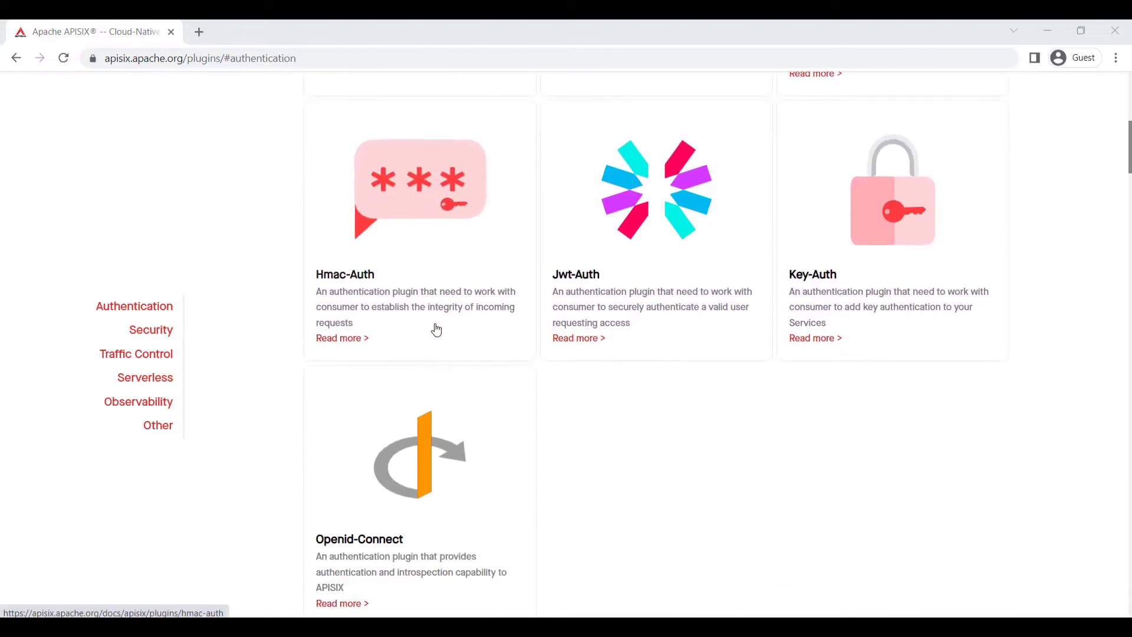
scroll(down, 3)
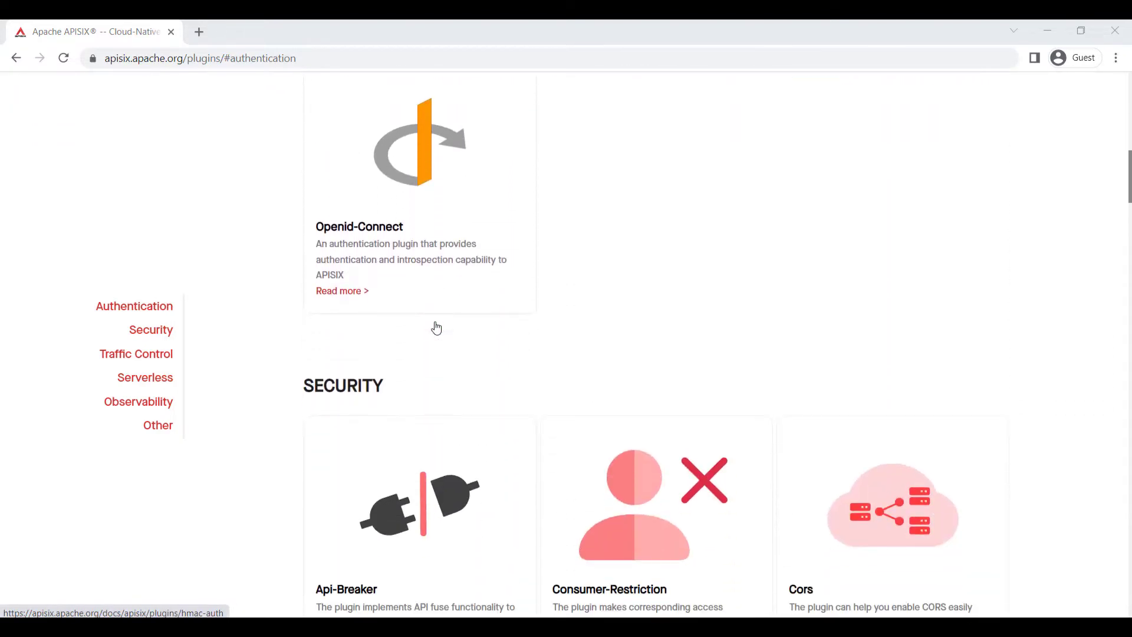
scroll(up, 3)
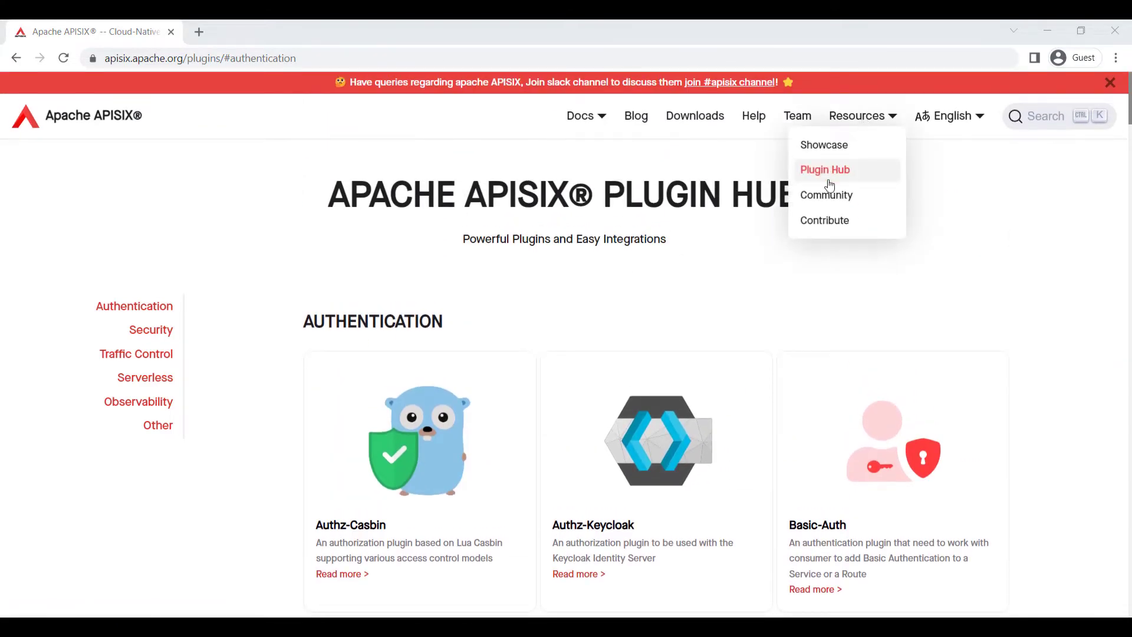
- Go to the Community page and scroll to Joining the Mailing List and Slack Channel
click(827, 195)
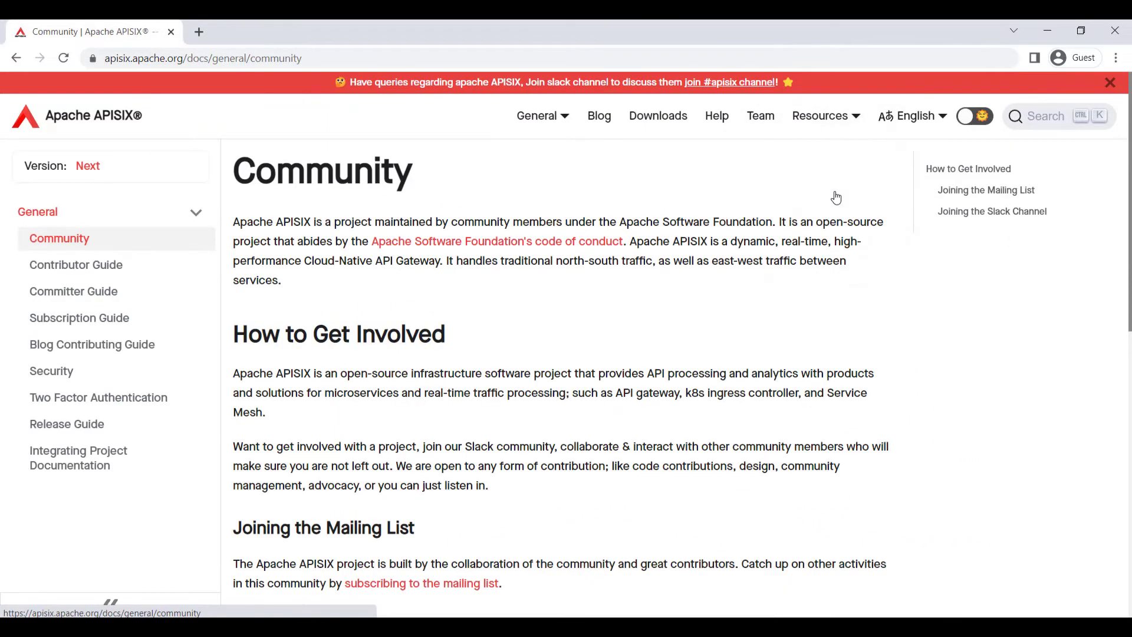
scroll(down, 3)
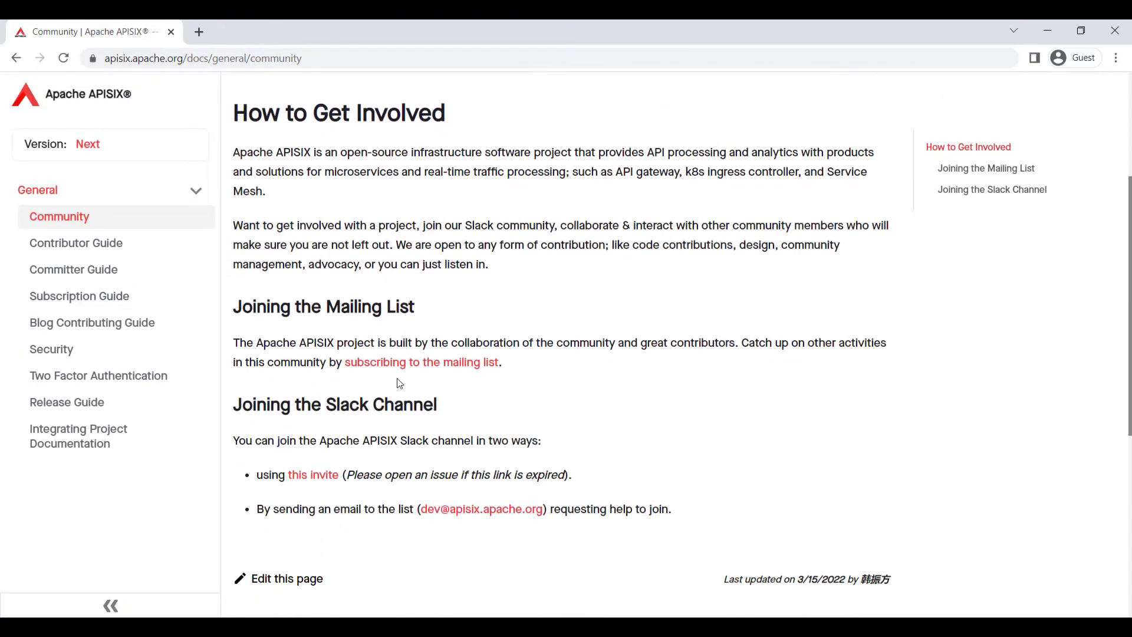